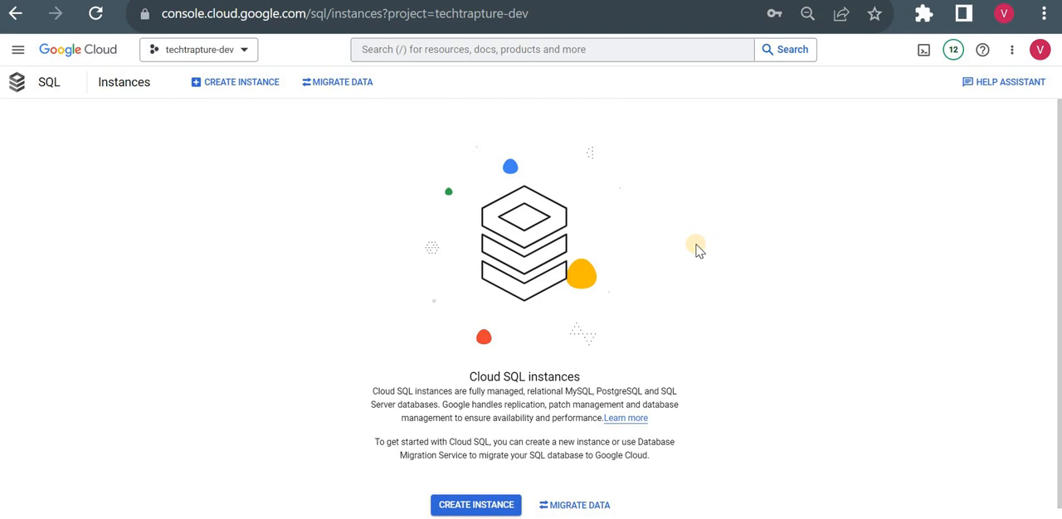
mouse_move(411, 202)
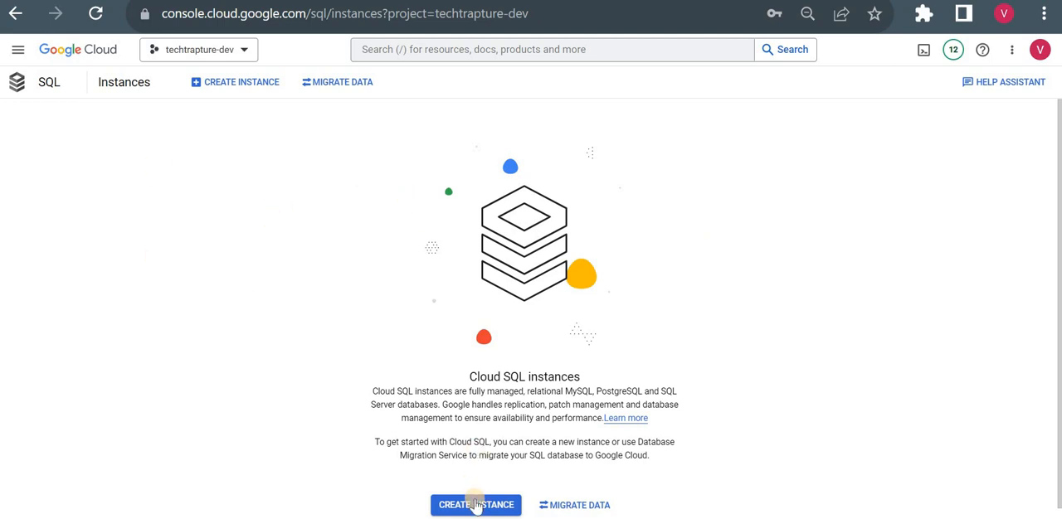
- Start a new Cloud SQL instance and choose MySQL as the database engine
click(473, 504)
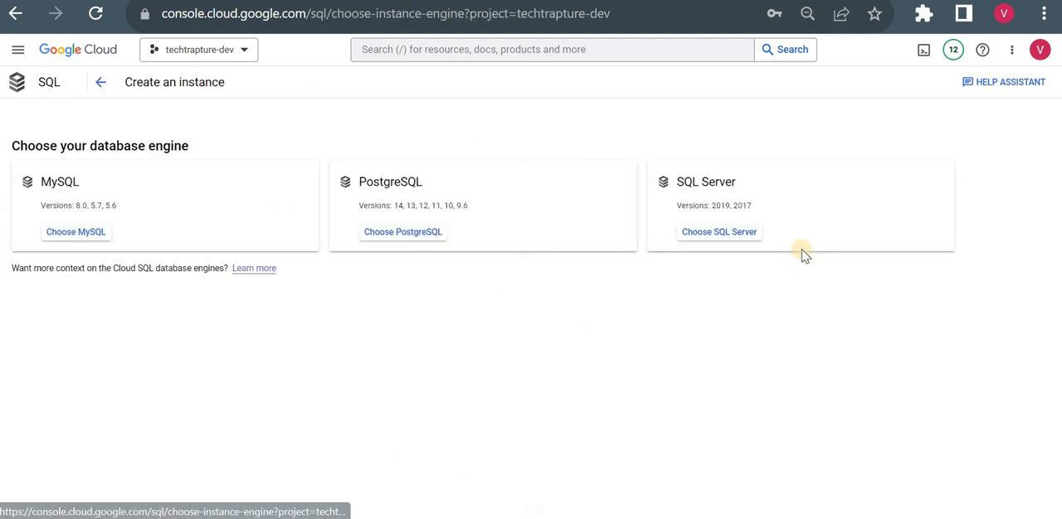
click(77, 233)
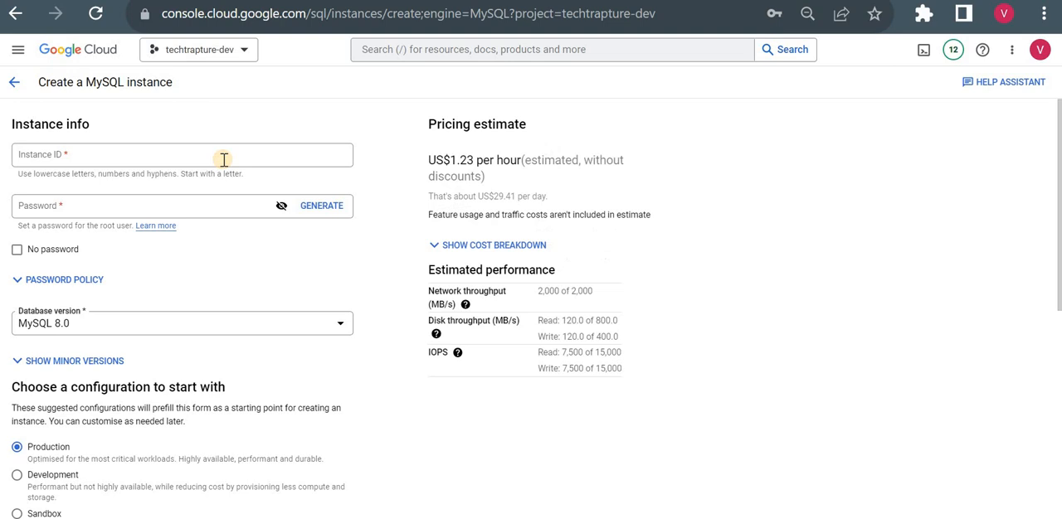
- Set Instance ID to mysql-dev and replace the generated root password with a custom one
click(183, 156)
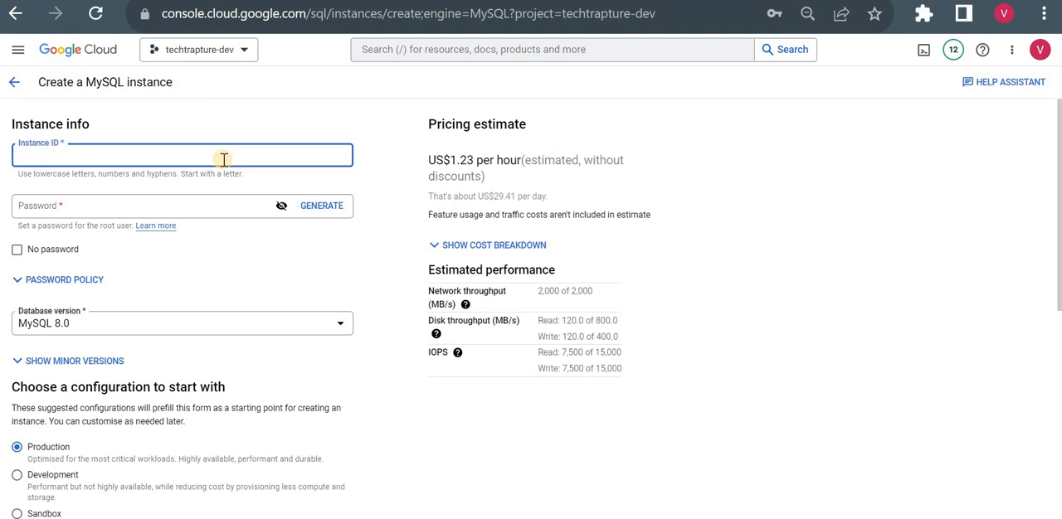
text(mysql-dev)
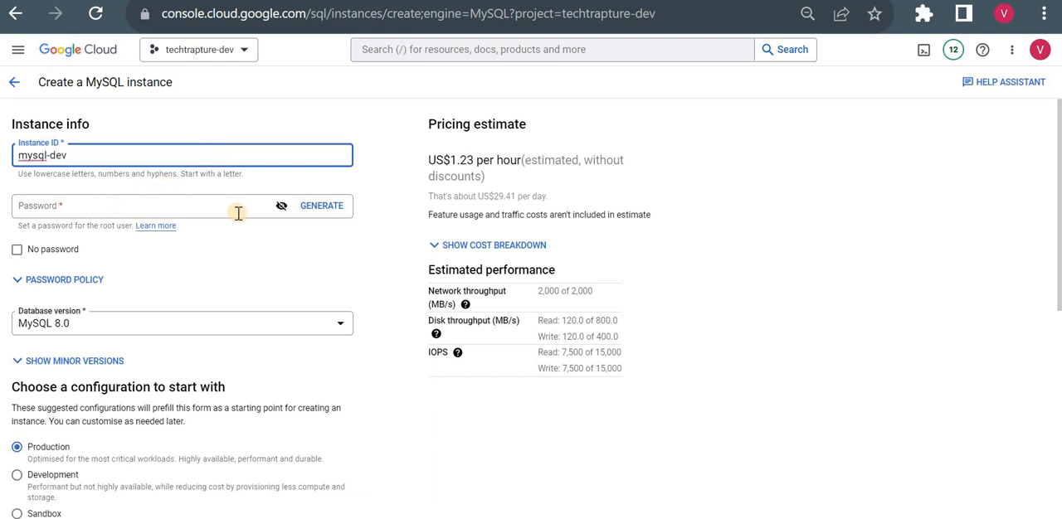
click(125, 206)
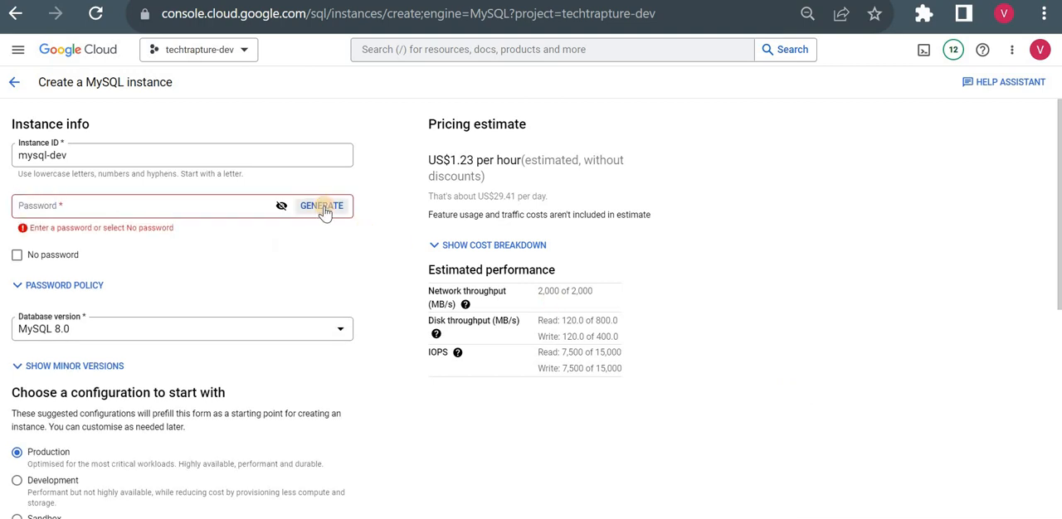
click(322, 206)
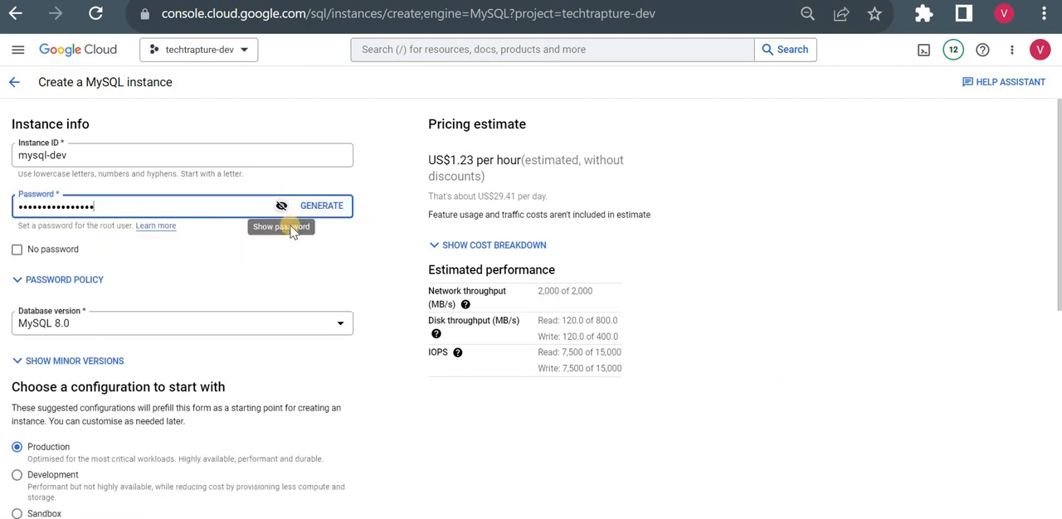
click(282, 206)
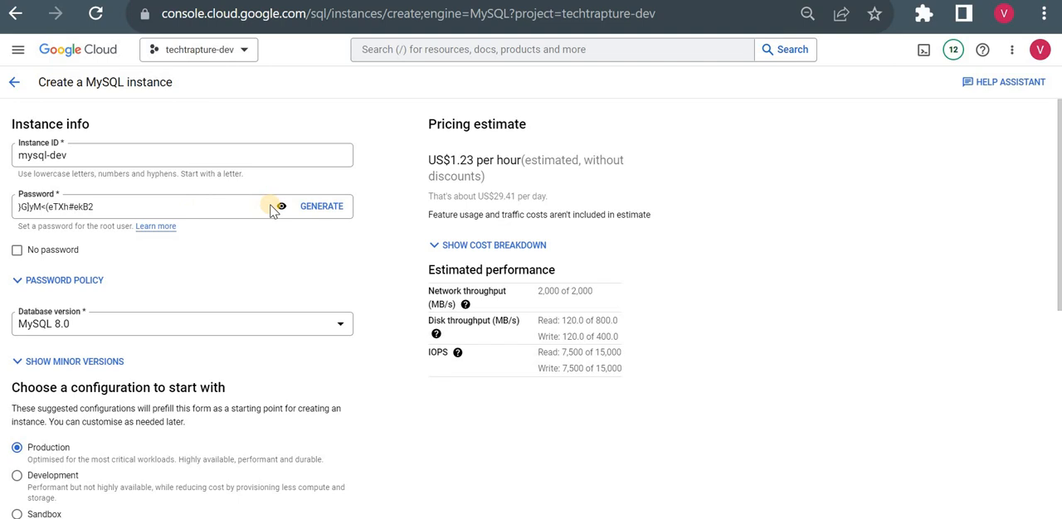
triple_click(124, 206)
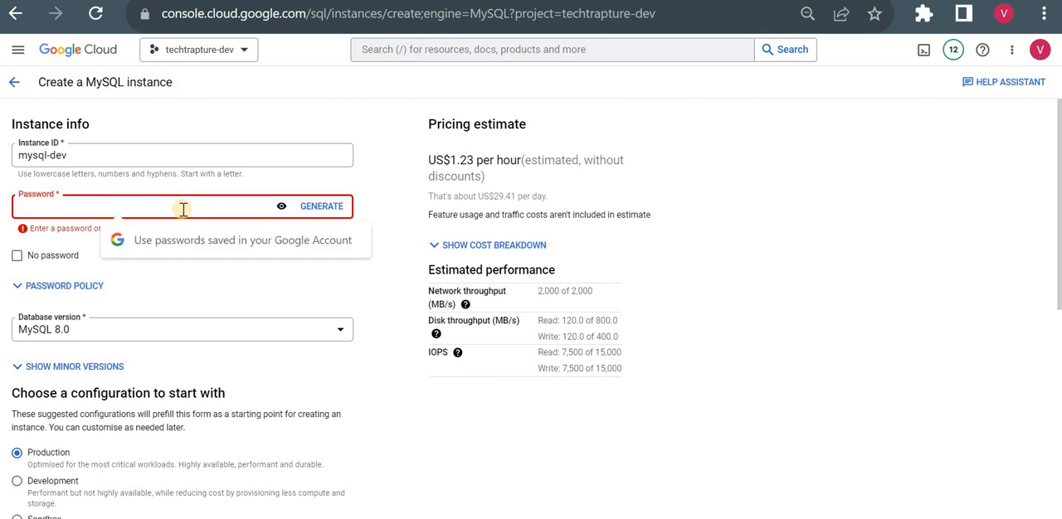
text(T)
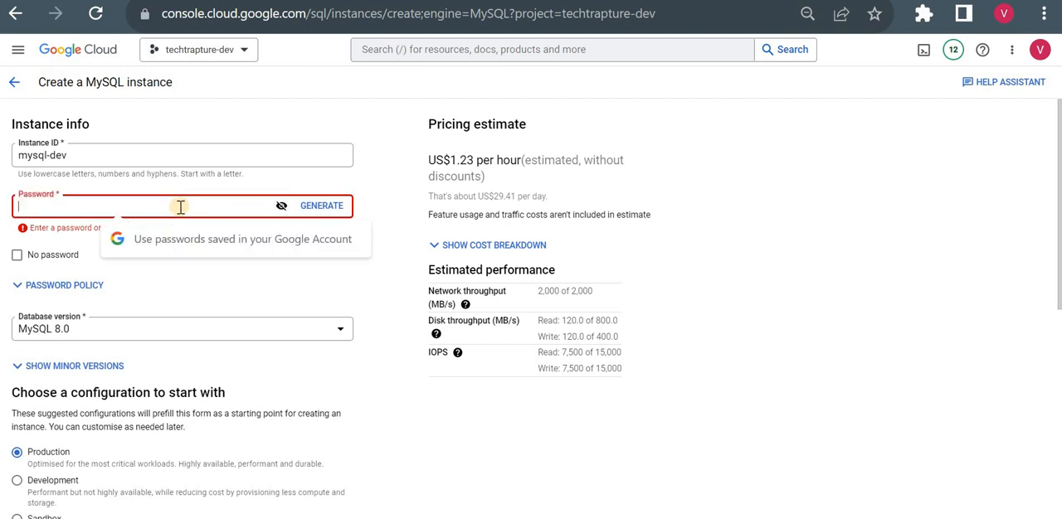
text(••••)
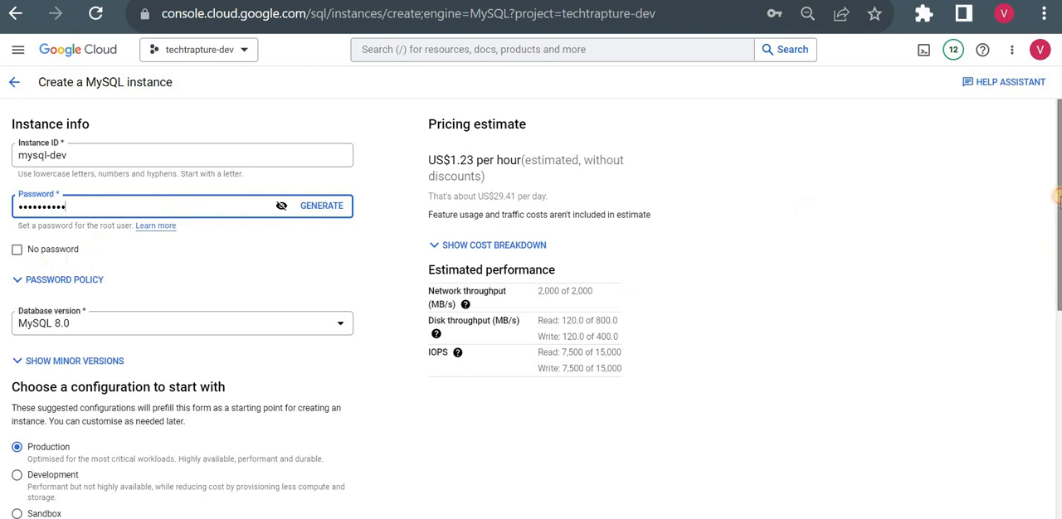
- Try the Sandbox preset, then return to Production at the US$1.23 per hour estimate
scroll(down, 3)
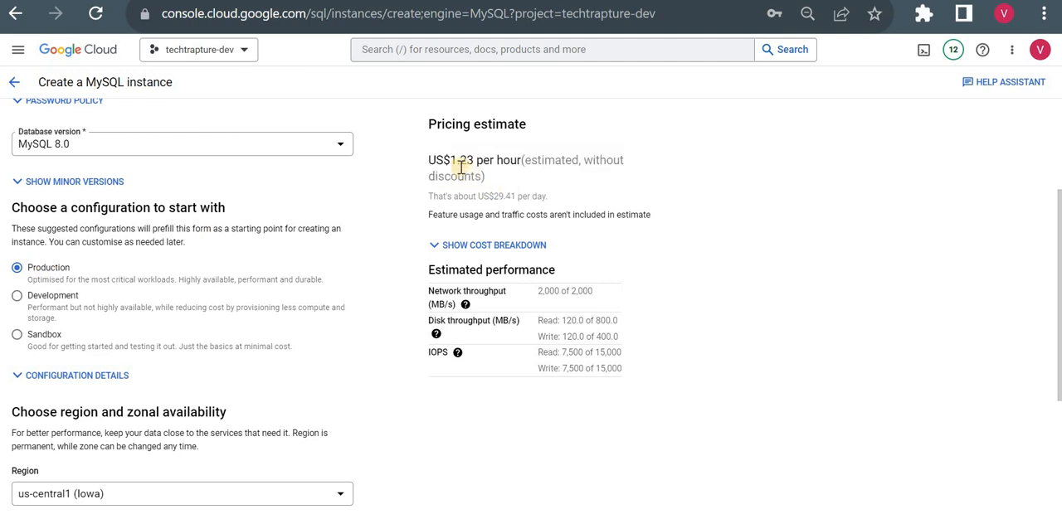
mouse_move(537, 199)
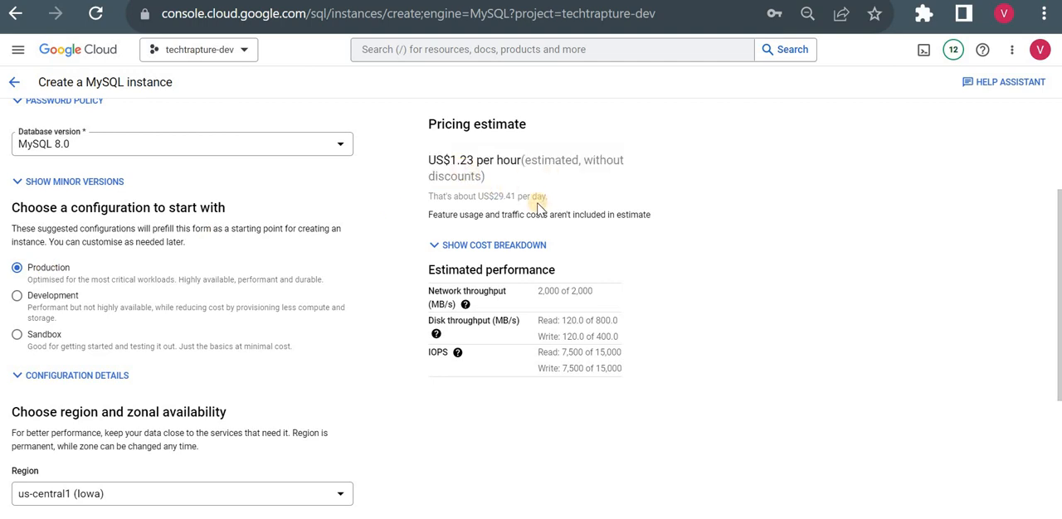
mouse_move(515, 207)
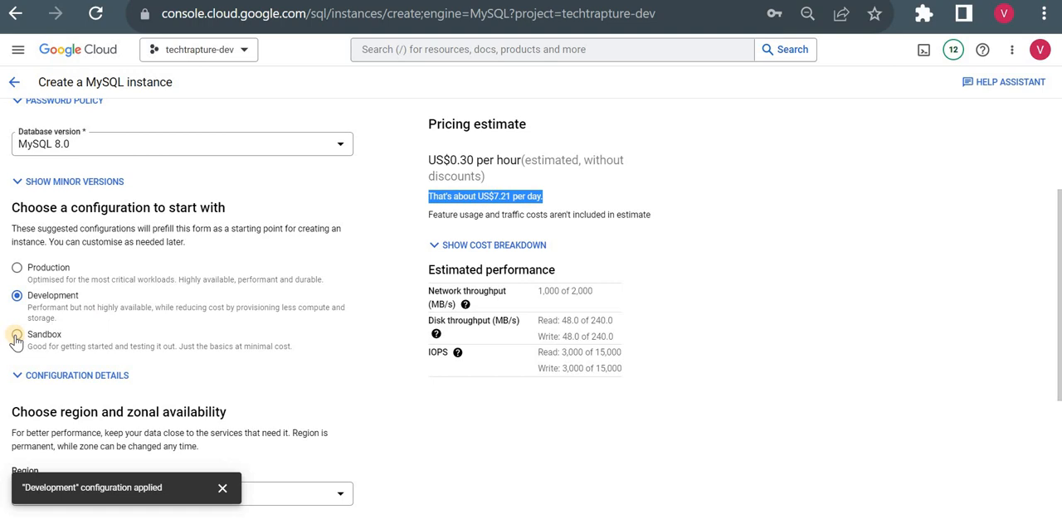
click(17, 335)
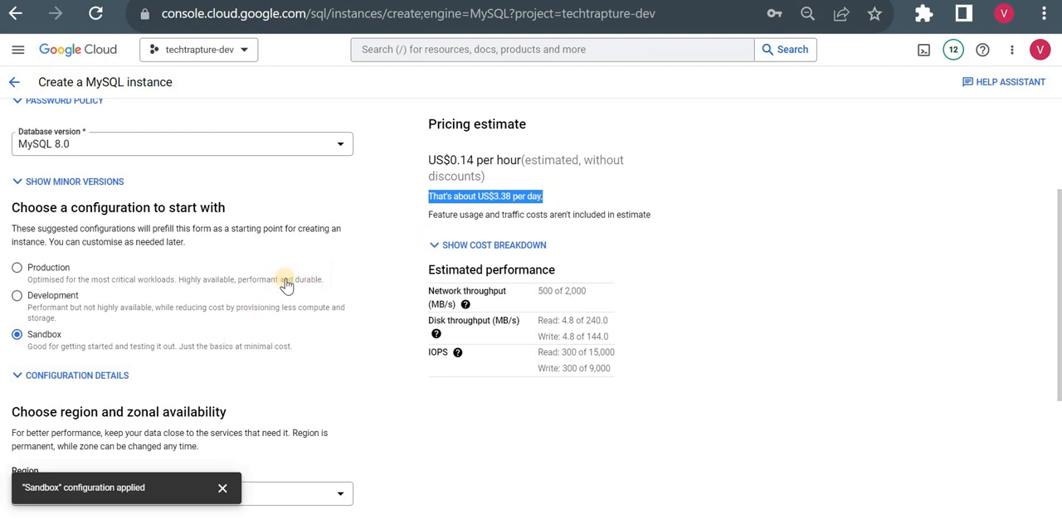
mouse_move(315, 324)
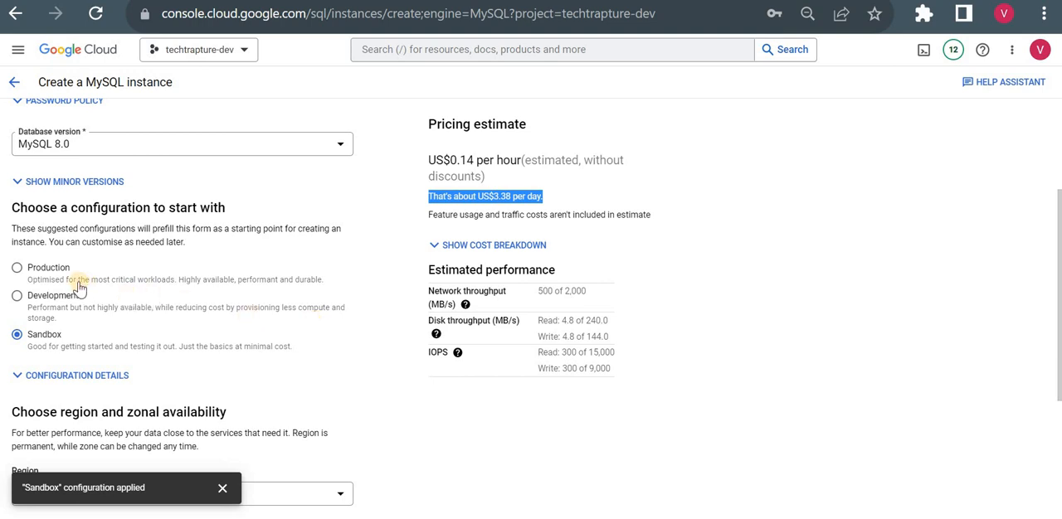
mouse_move(43, 285)
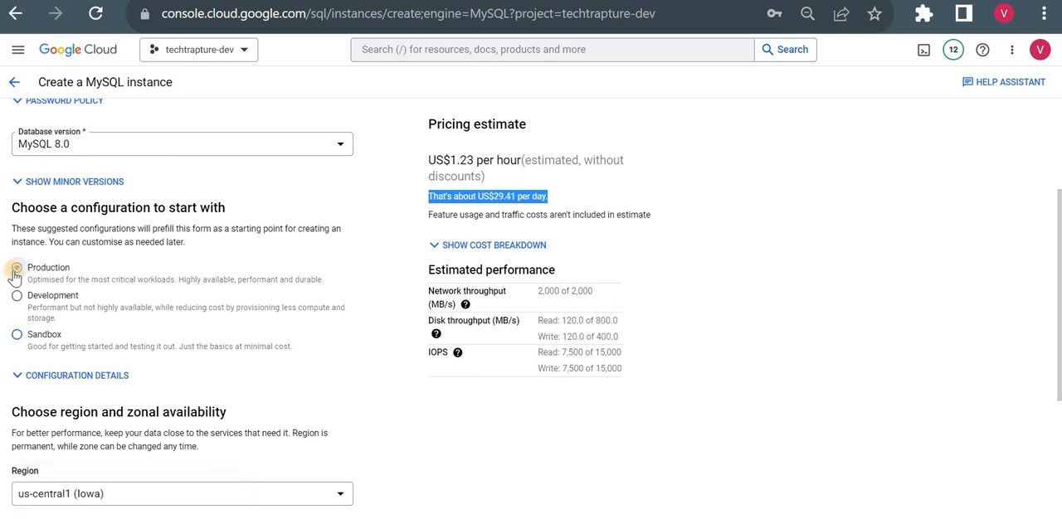
click(17, 268)
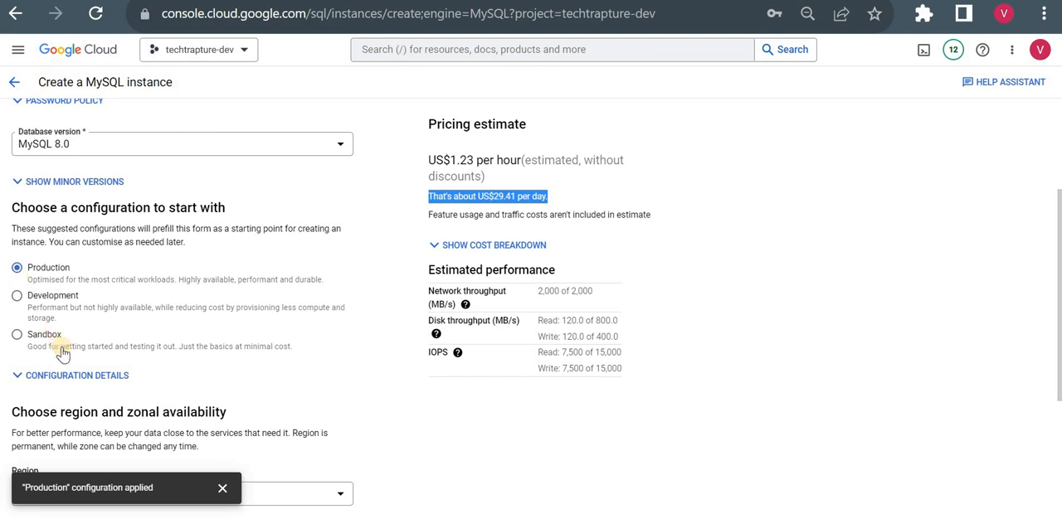
mouse_move(648, 335)
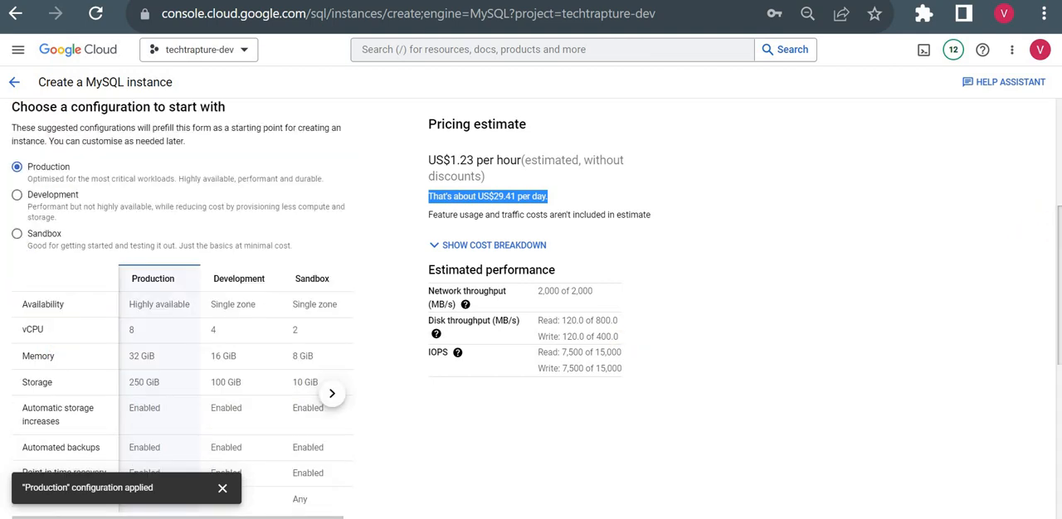
scroll(down, 3)
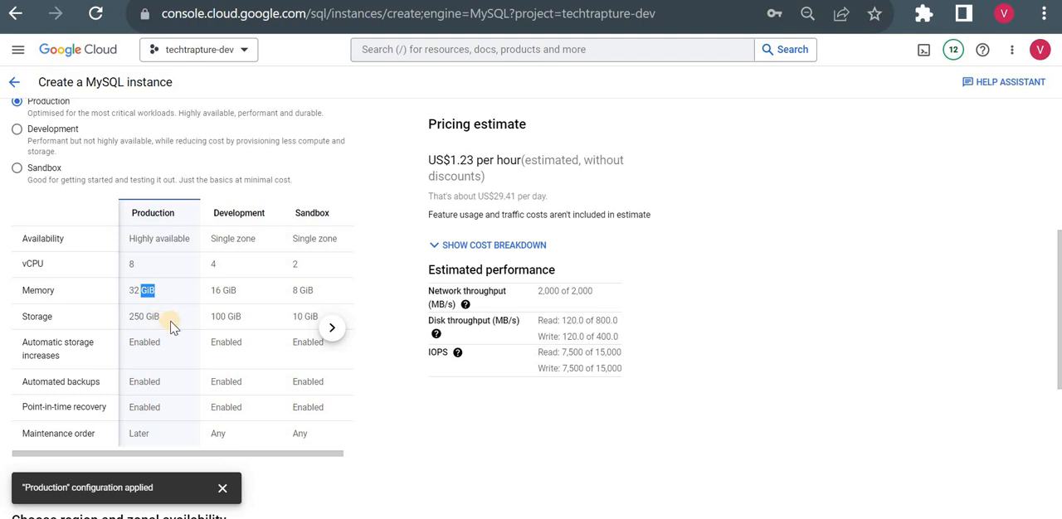
mouse_move(720, 339)
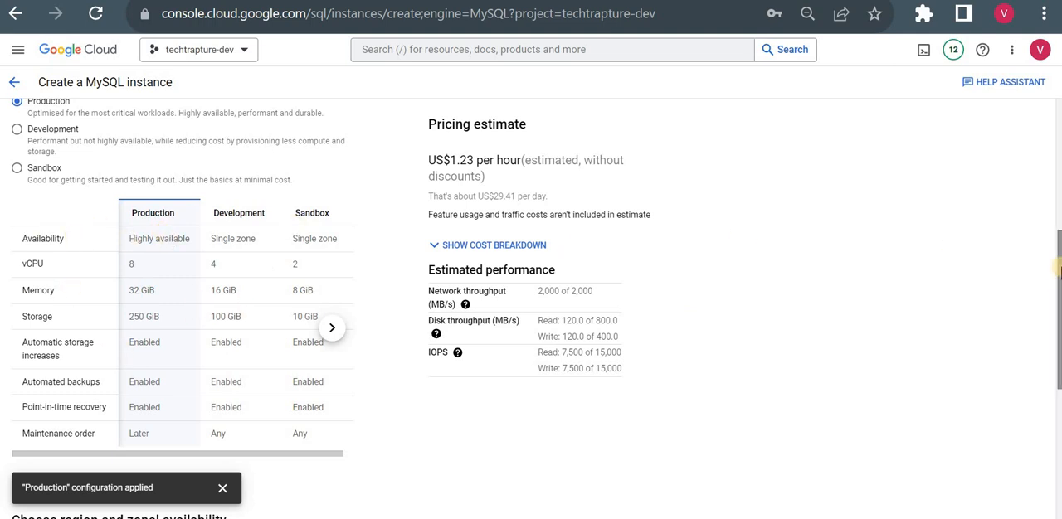
scroll(down, 3)
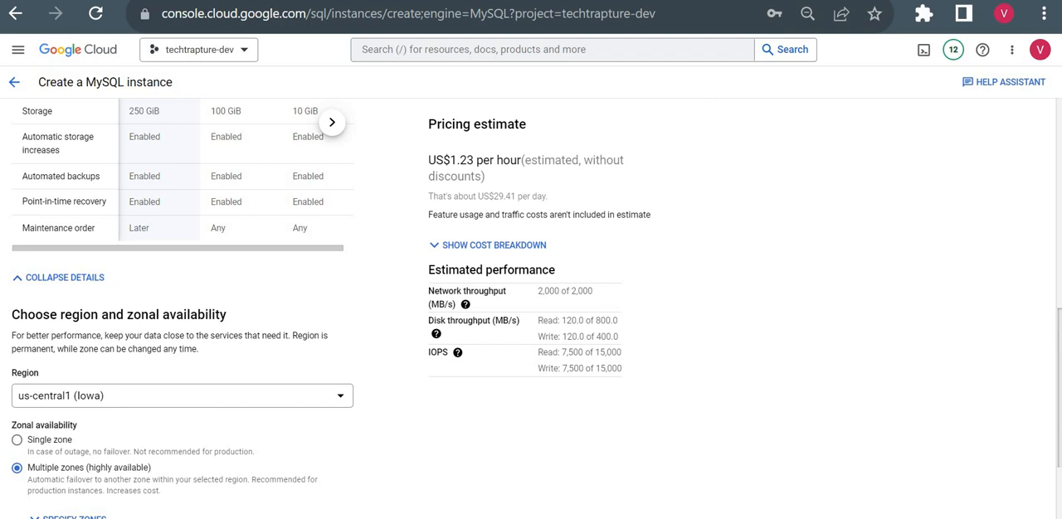
scroll(down, 3)
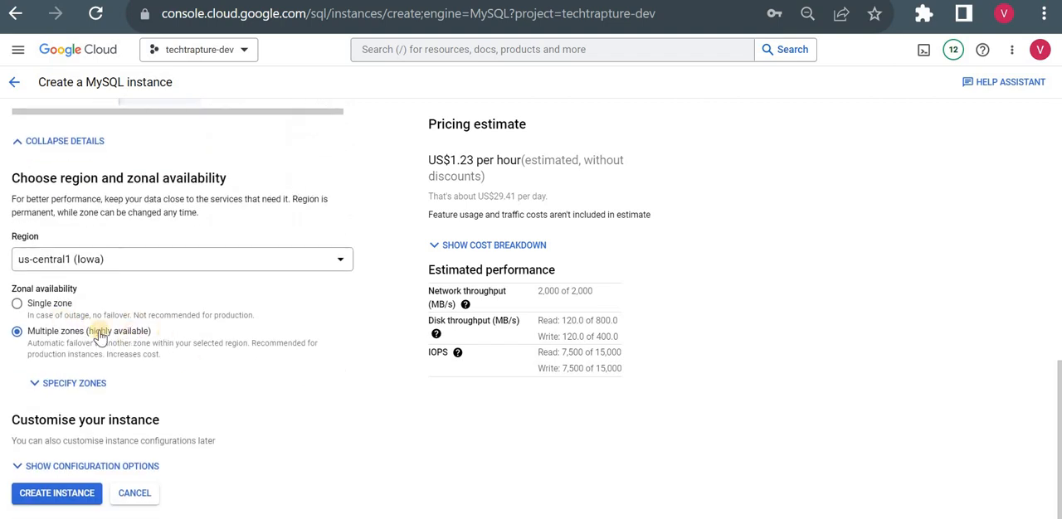
mouse_move(53, 434)
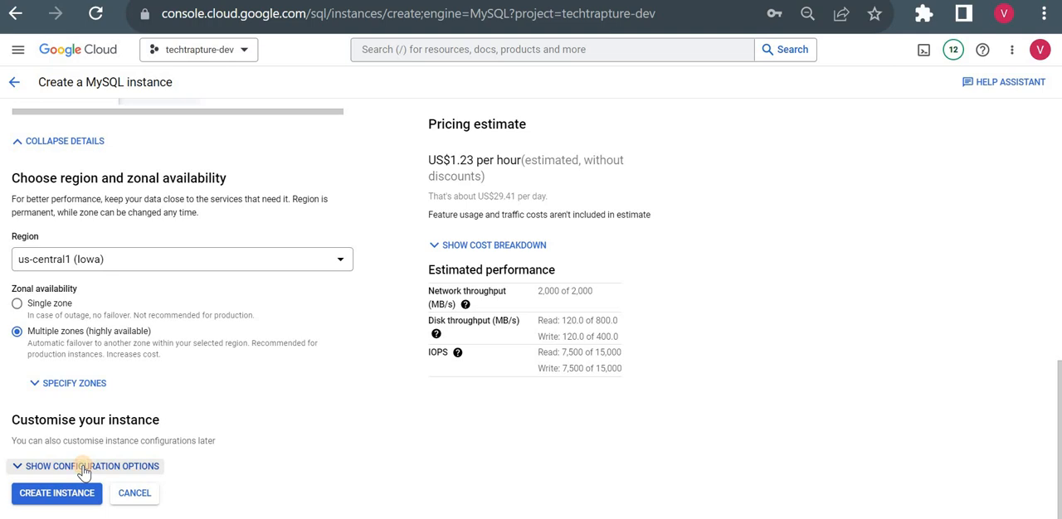
- Under customisation options choose the 1 vCPU, 3.75 GB machine type
click(86, 467)
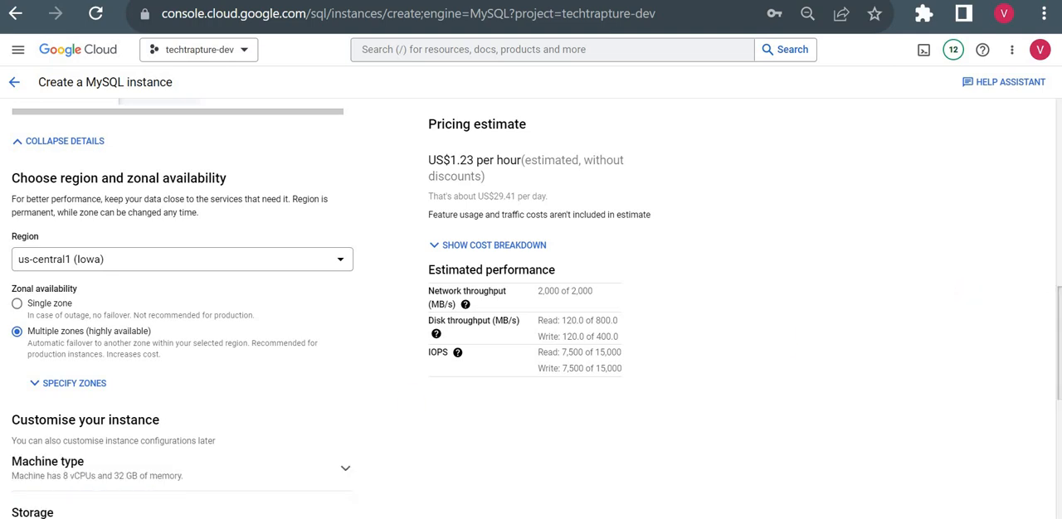
scroll(down, 3)
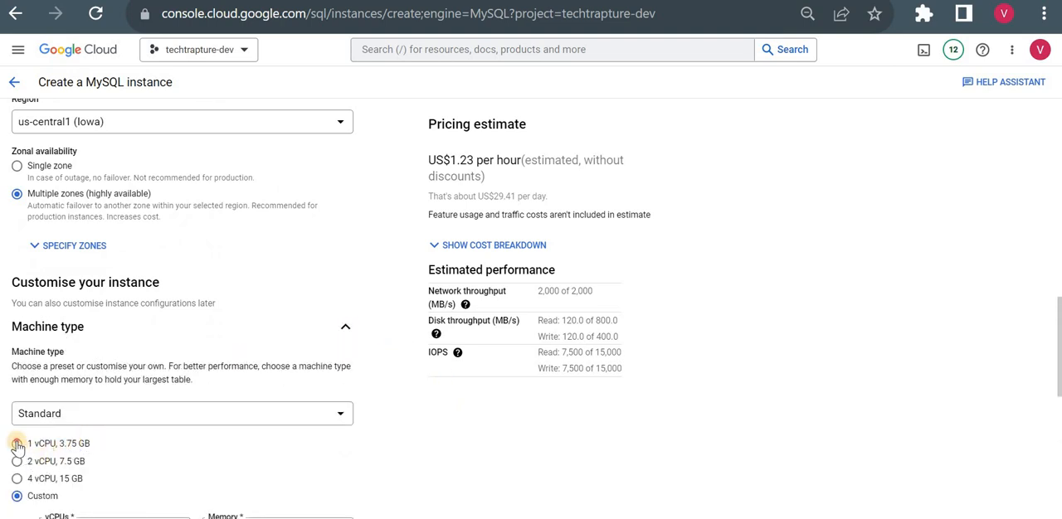
click(17, 443)
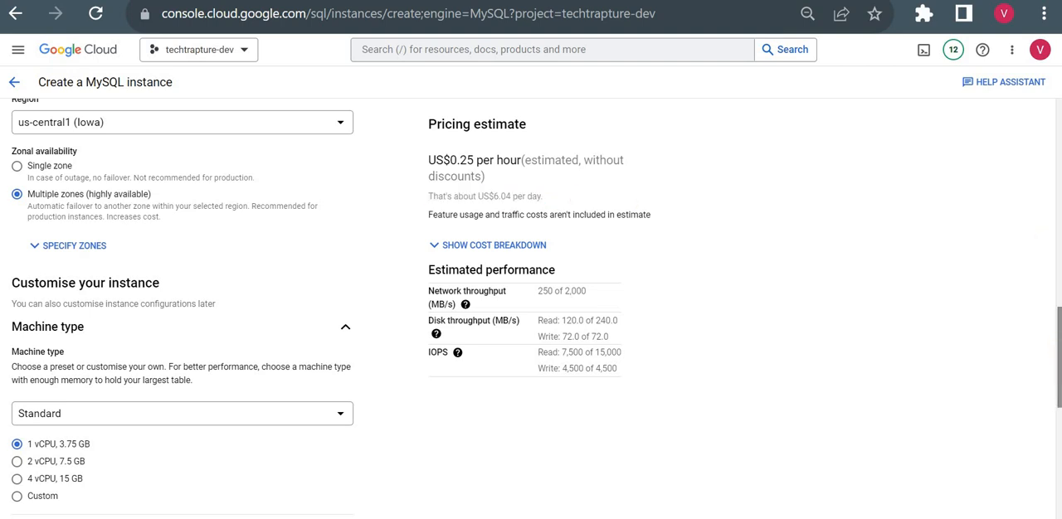
- Use HDD storage at 10 GB capacity with automatic storage increases kept on
scroll(down, 3)
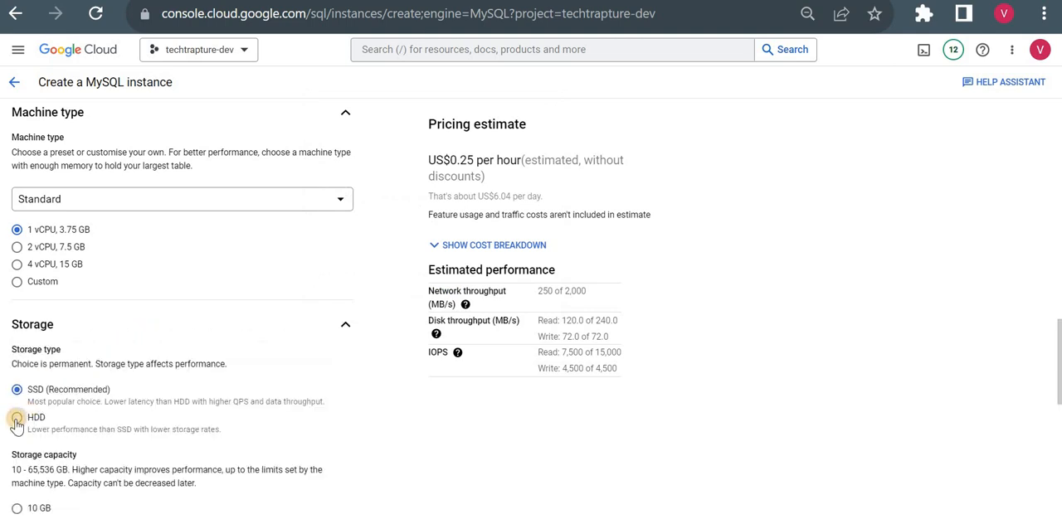
click(17, 422)
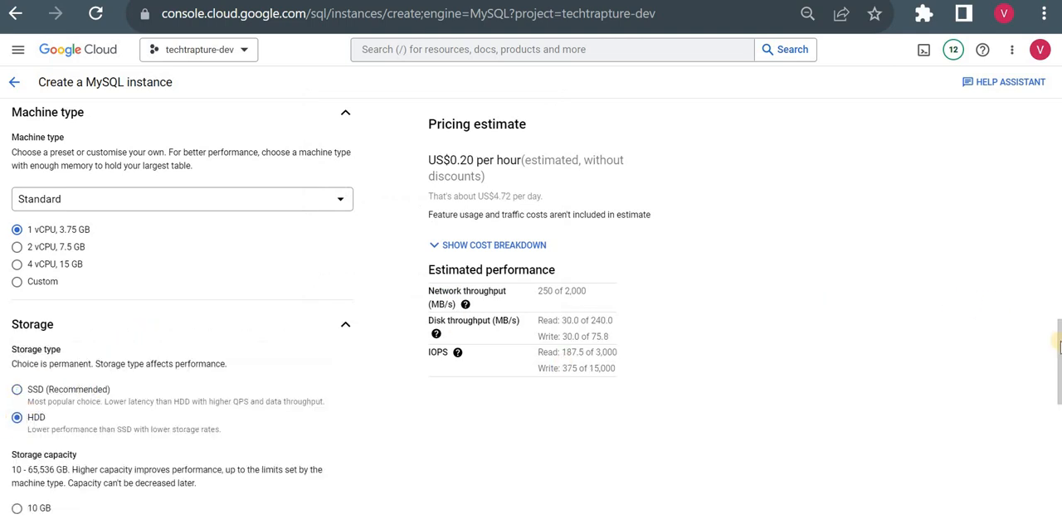
scroll(down, 3)
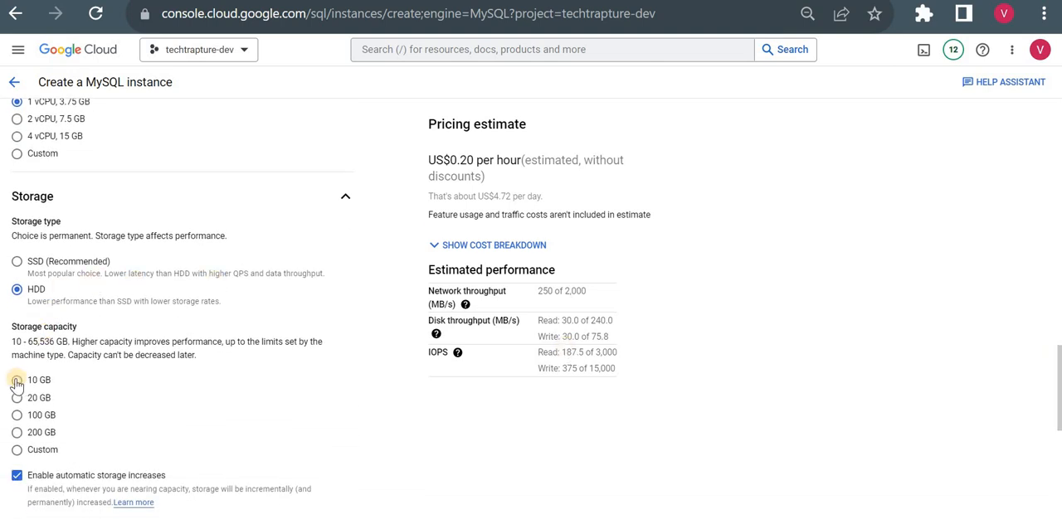
click(15, 382)
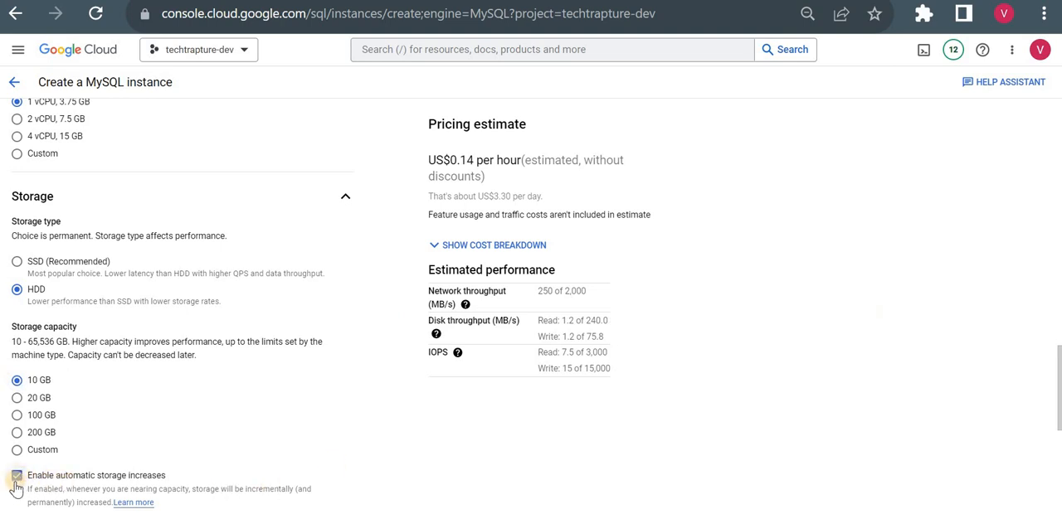
click(17, 478)
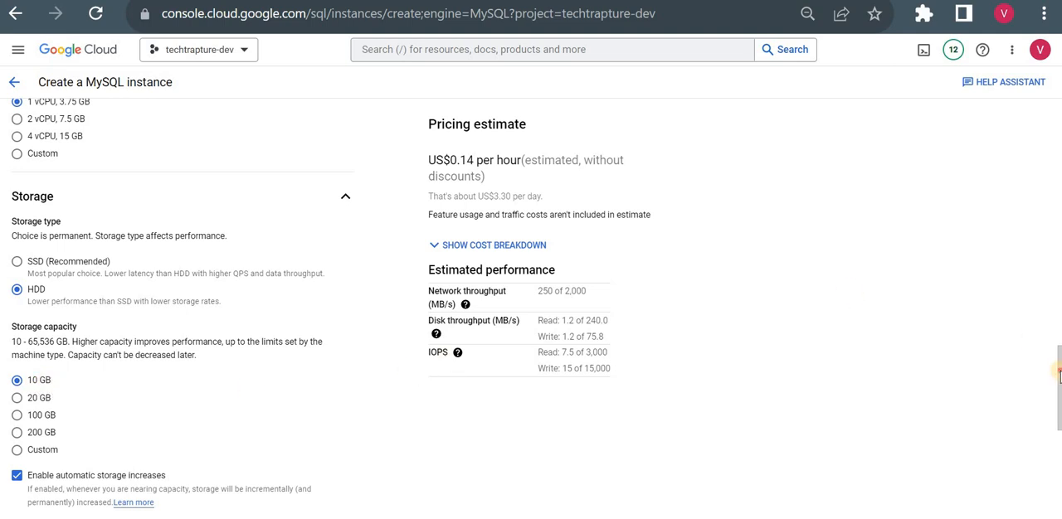
mouse_move(491, 196)
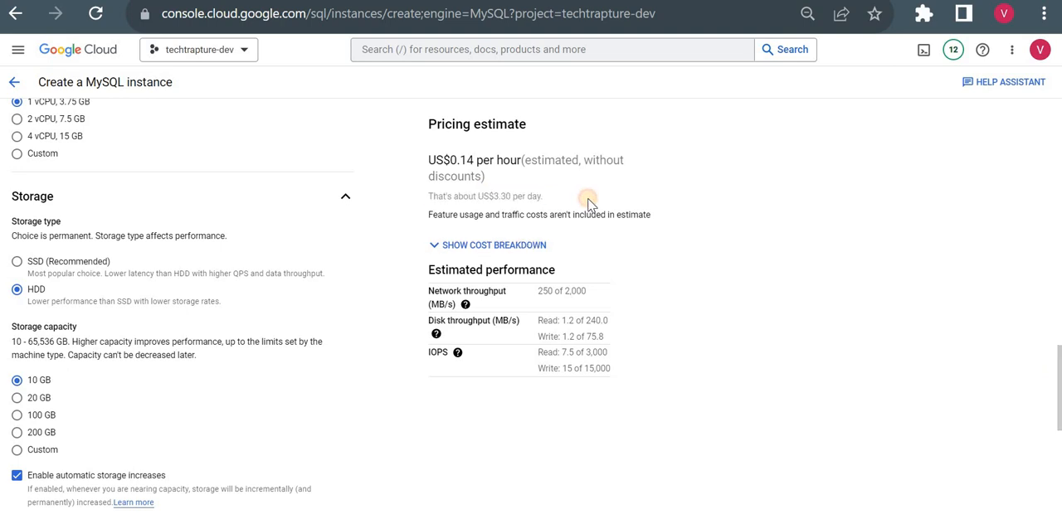
triple_click(488, 196)
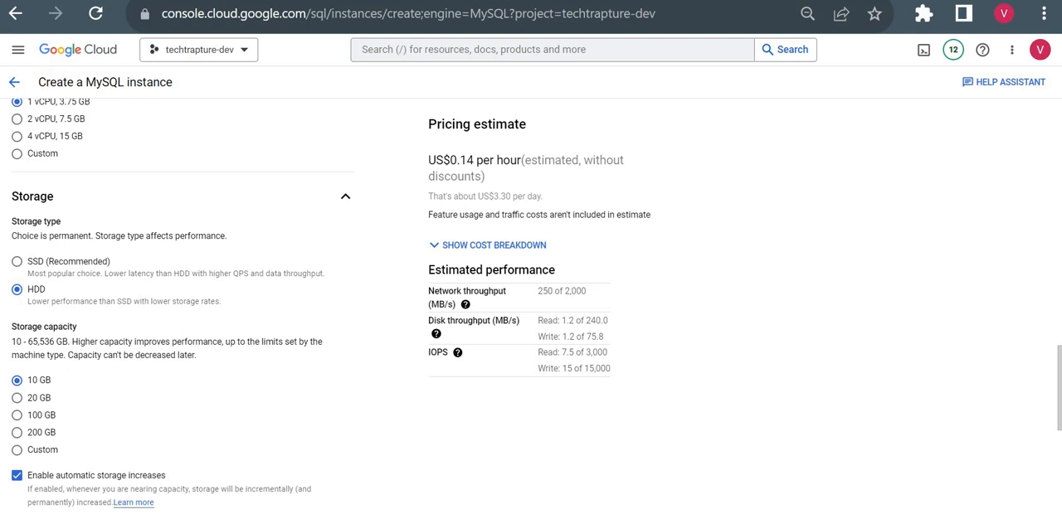
- Under Connections enable Private IP on the database-vpc network and disable Public IP
scroll(down, 3)
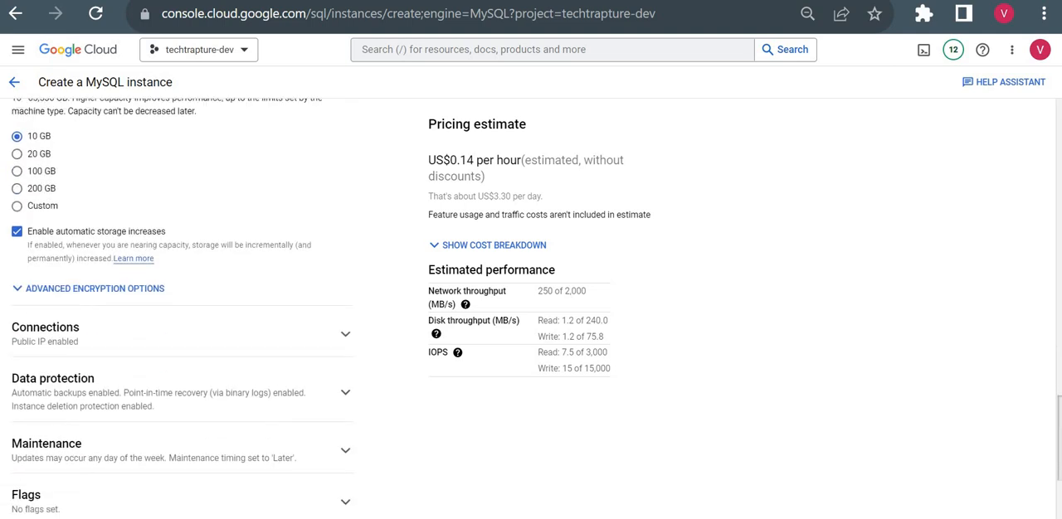
scroll(down, 3)
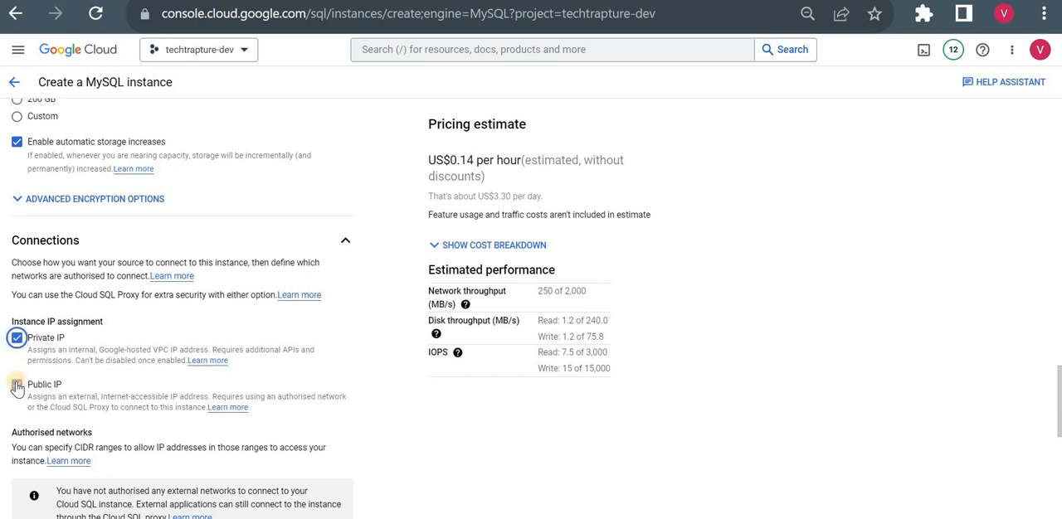
click(17, 387)
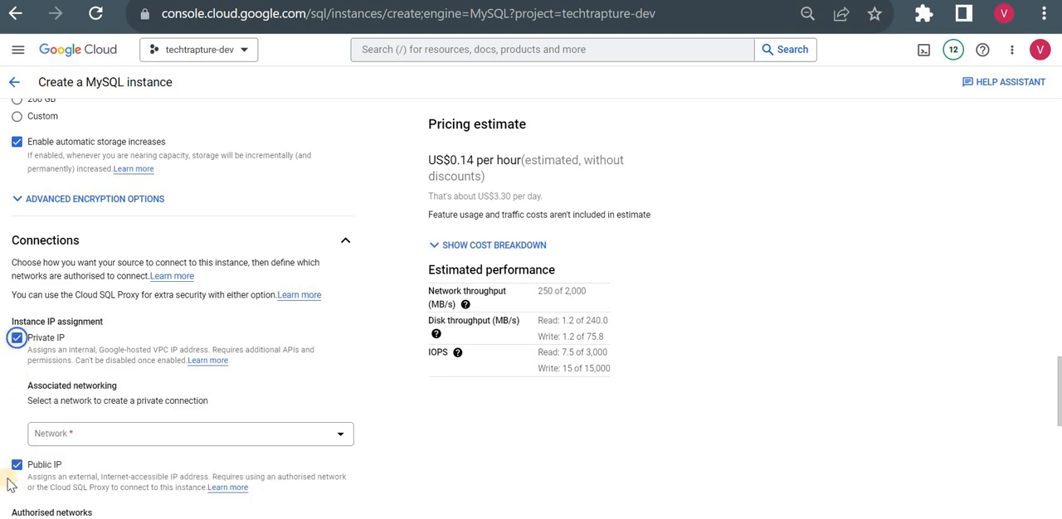
click(18, 464)
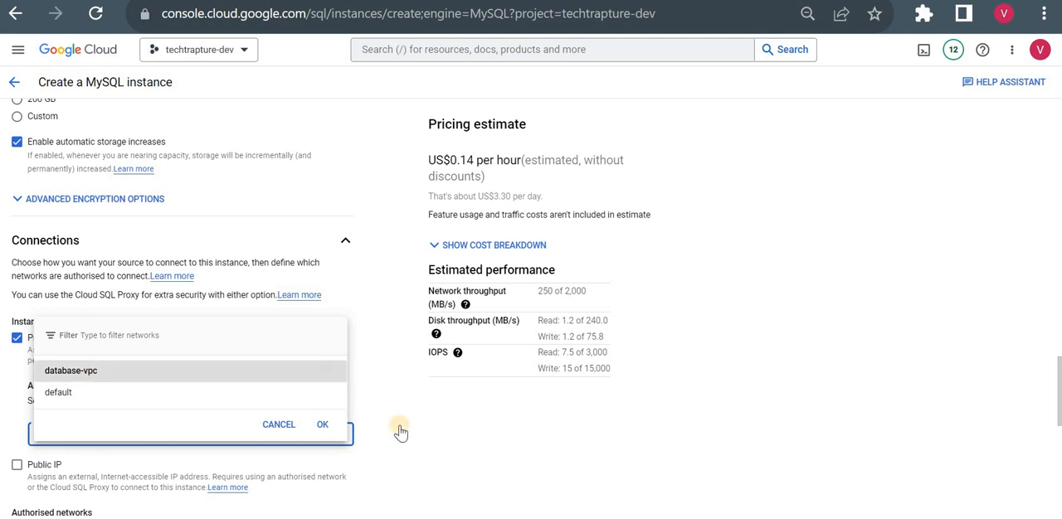
click(76, 369)
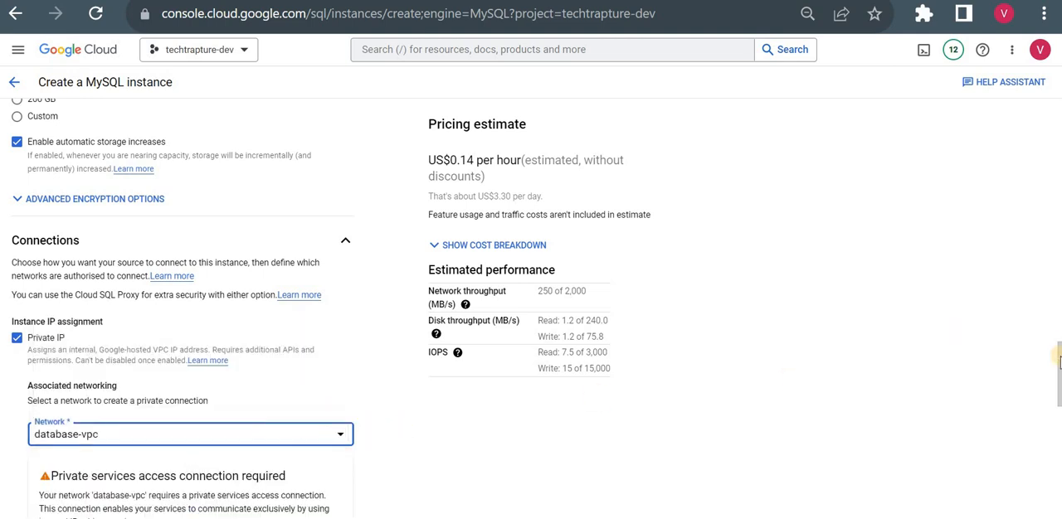
scroll(down, 3)
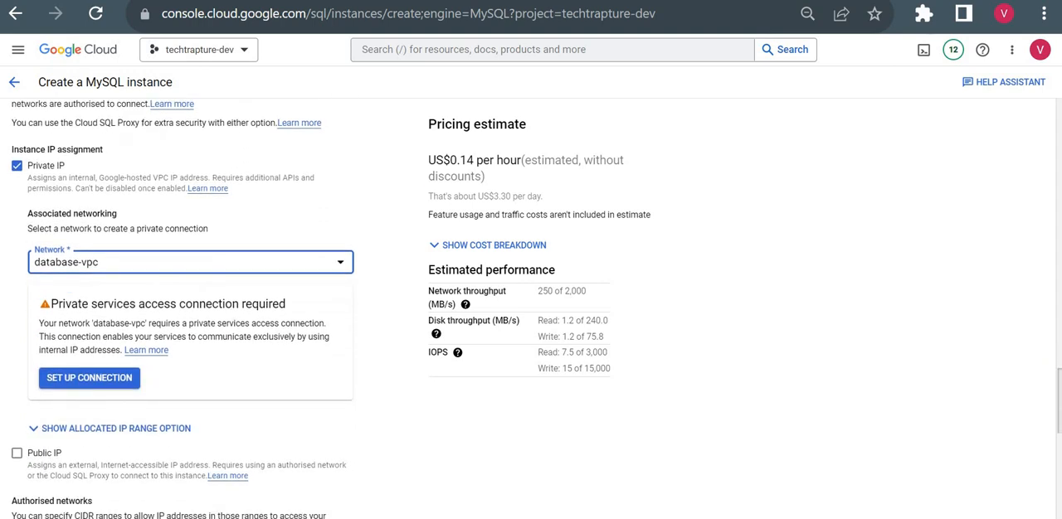
scroll(down, 3)
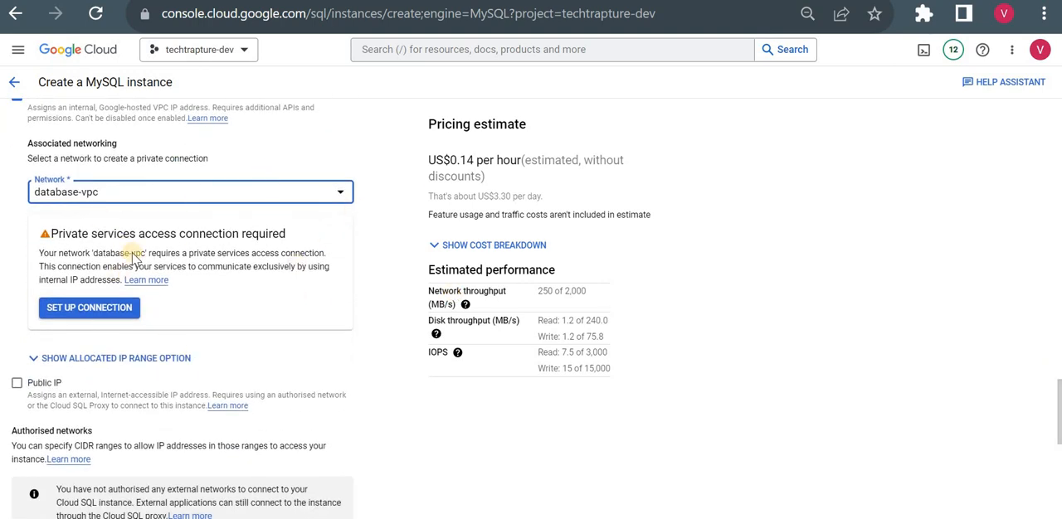
mouse_move(290, 249)
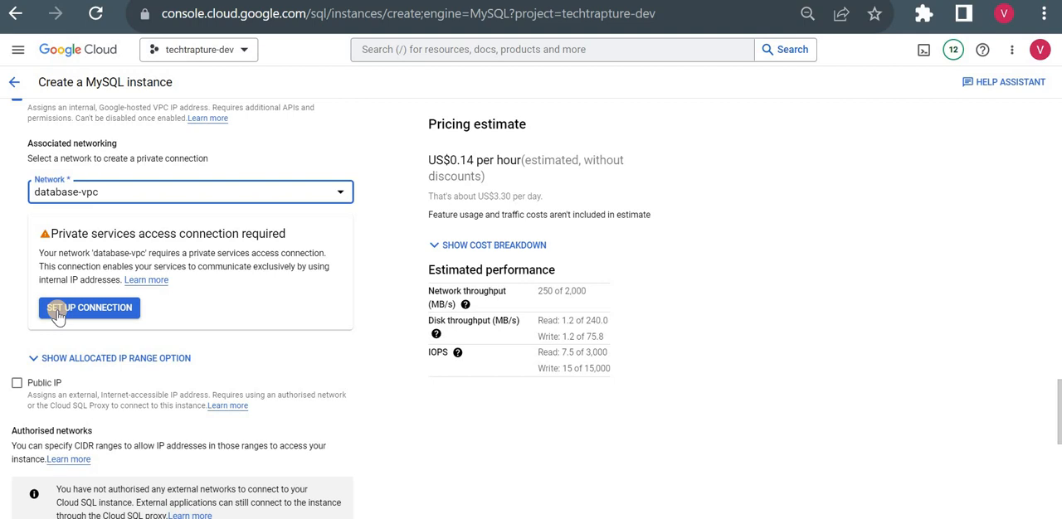
- Begin the private services connection setup, enable the Service Networking API and allocate a new IP range
click(89, 308)
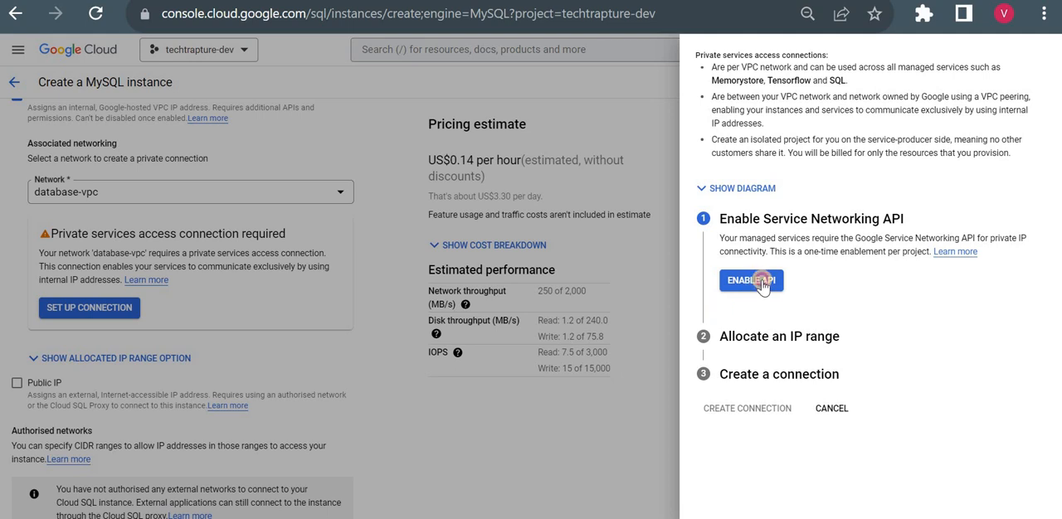
click(750, 280)
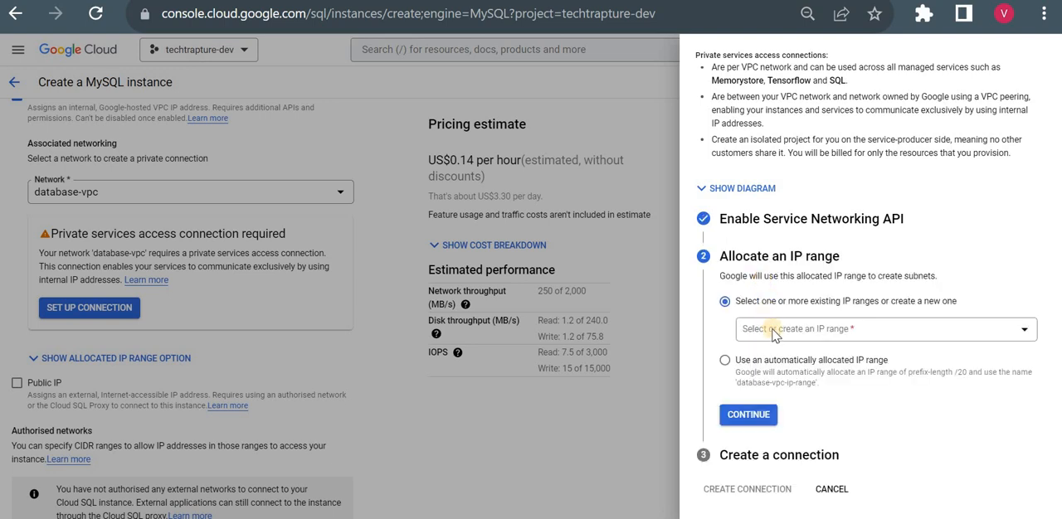
click(888, 328)
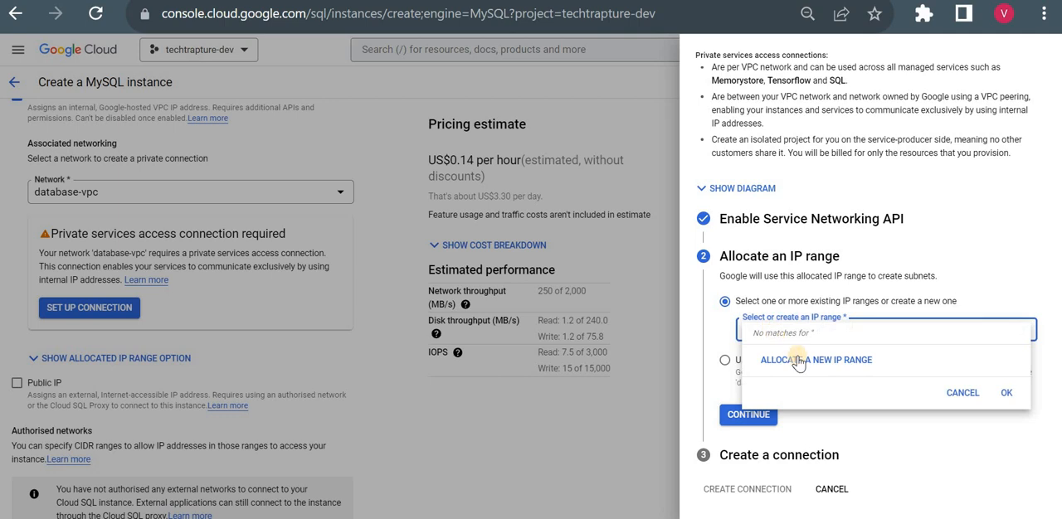
click(817, 360)
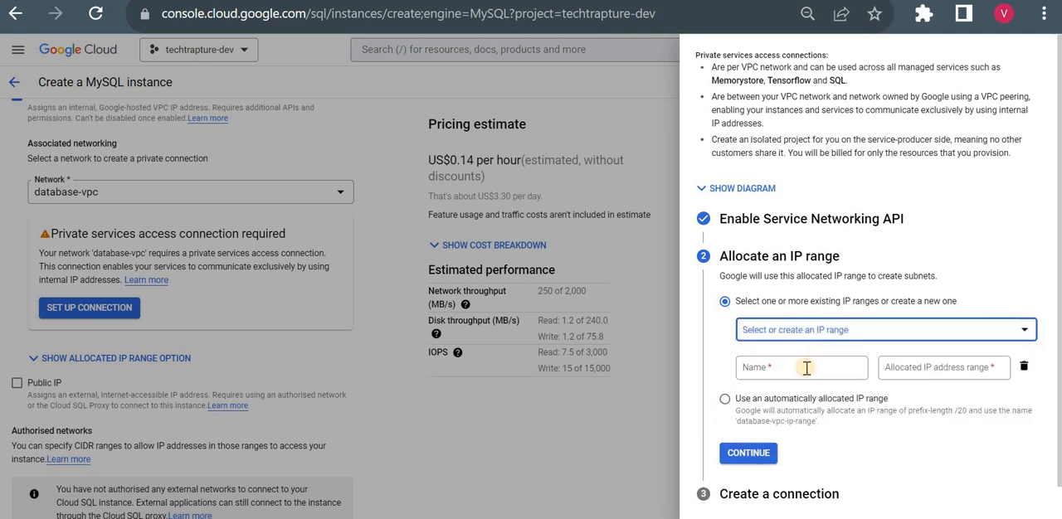
- Name the new IP range psc with address range 10.0.0.0/24
click(801, 368)
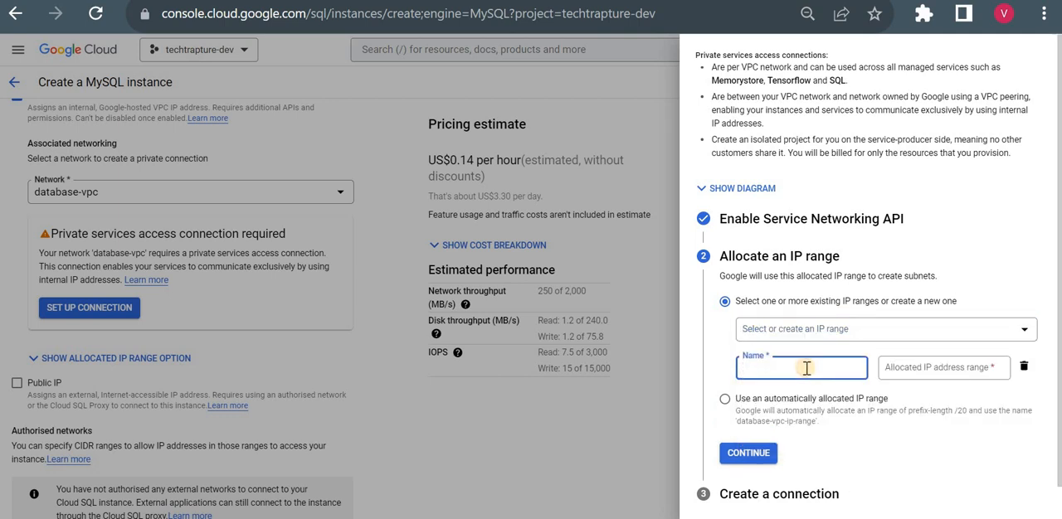
text(psc)
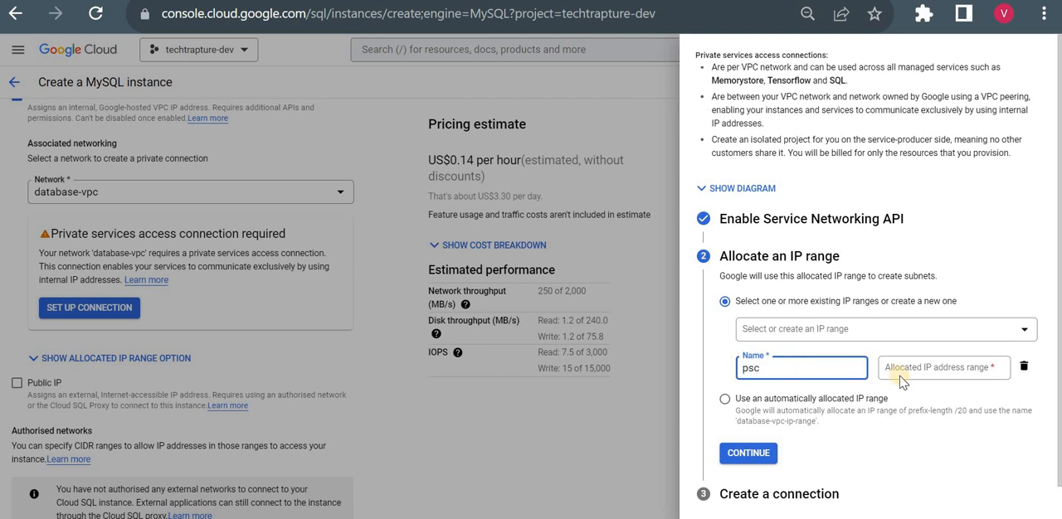
click(943, 369)
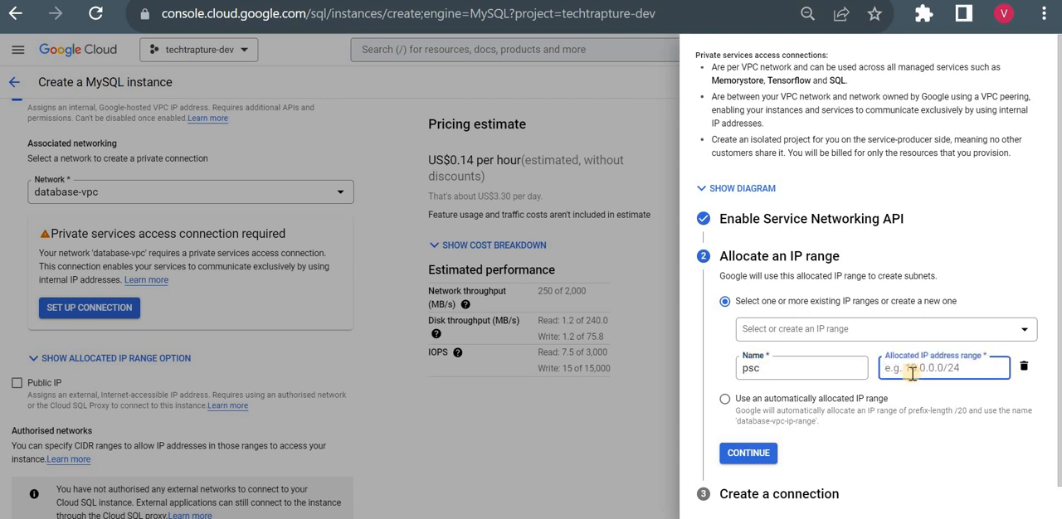
text(10.0.0.0/)
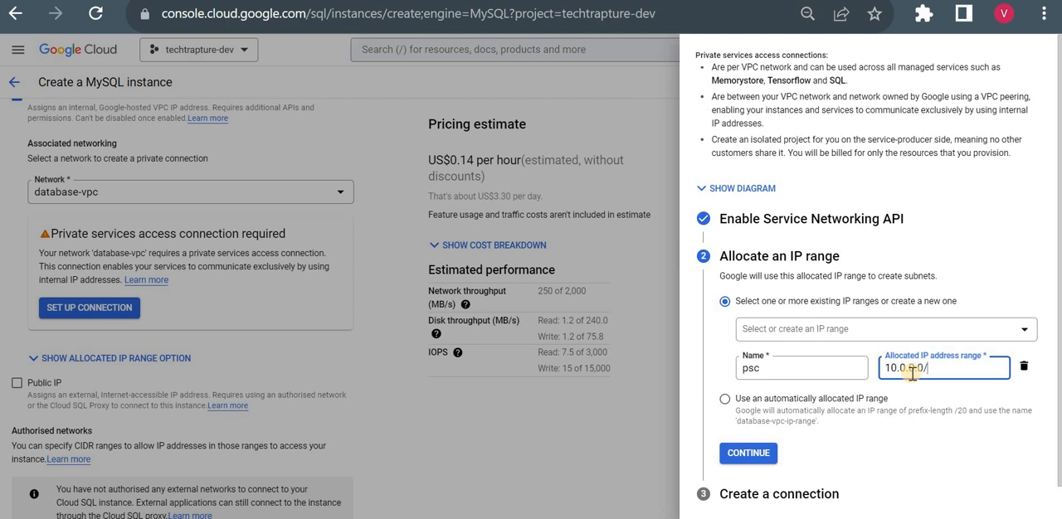
text(24)
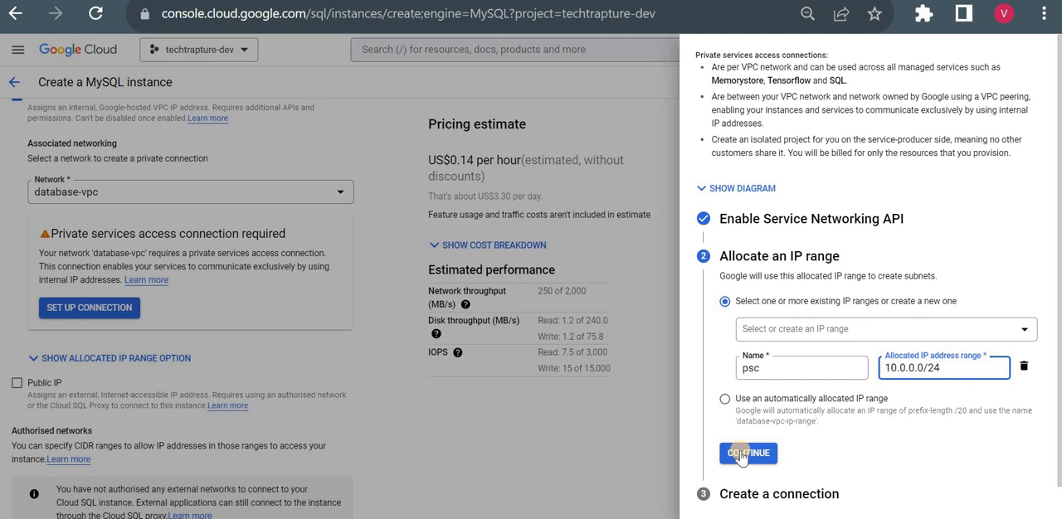
mouse_move(747, 456)
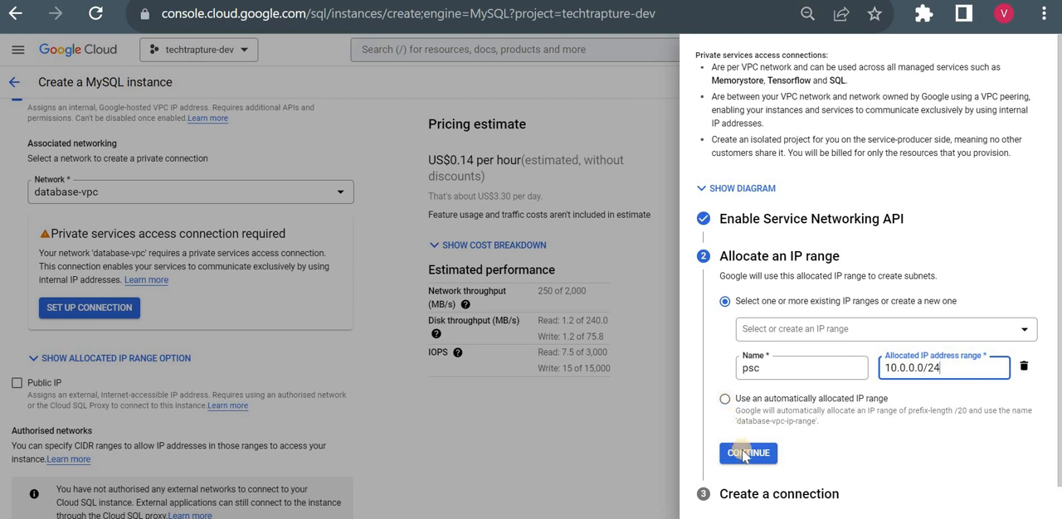
- Confirm the psc range and create the private services connection on database-vpc
click(750, 455)
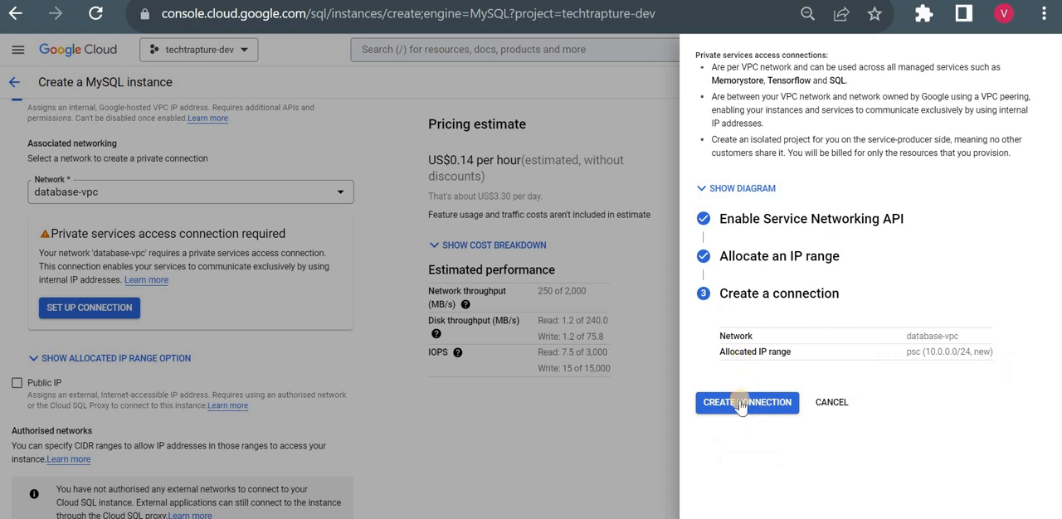
click(747, 402)
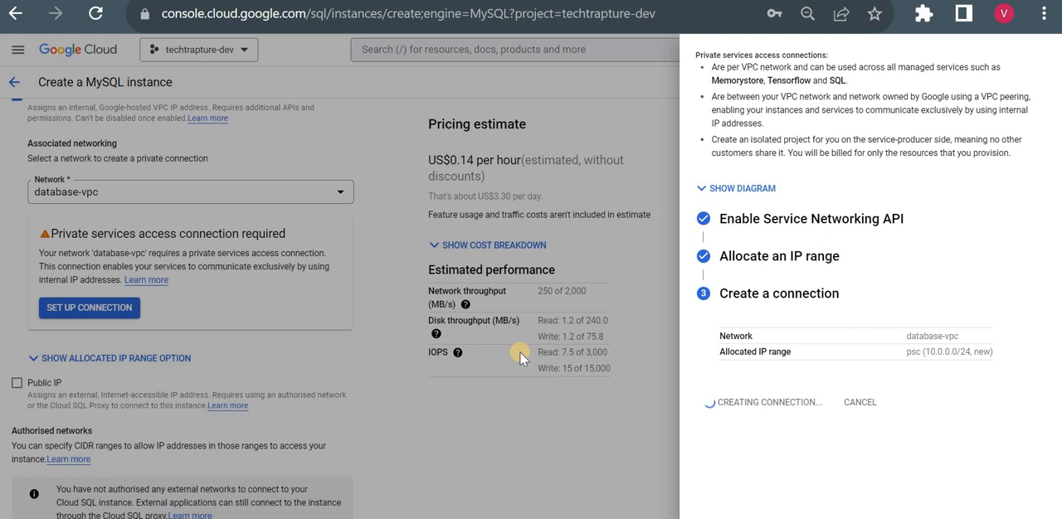
mouse_move(871, 281)
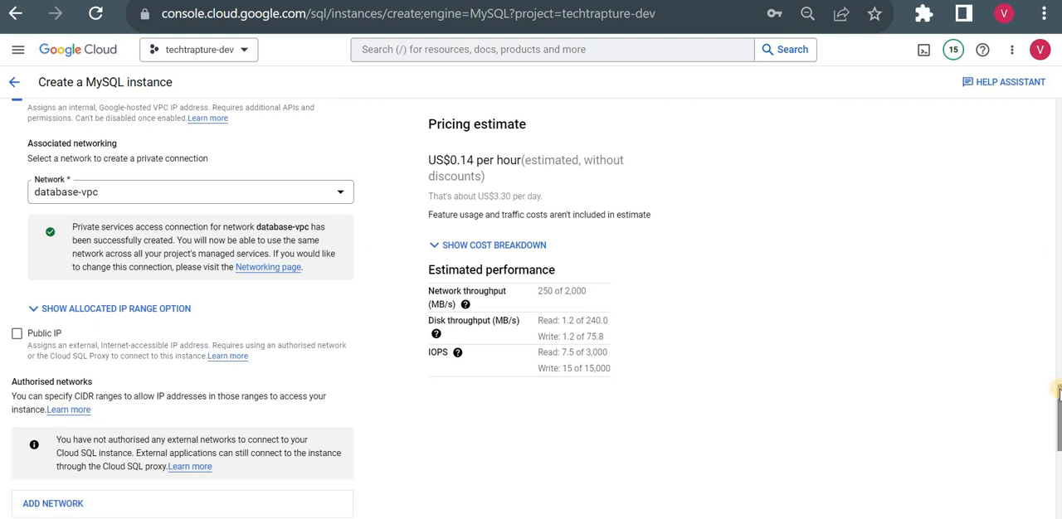
- Under Data protection untick Enable deletion protection for the instance
scroll(down, 3)
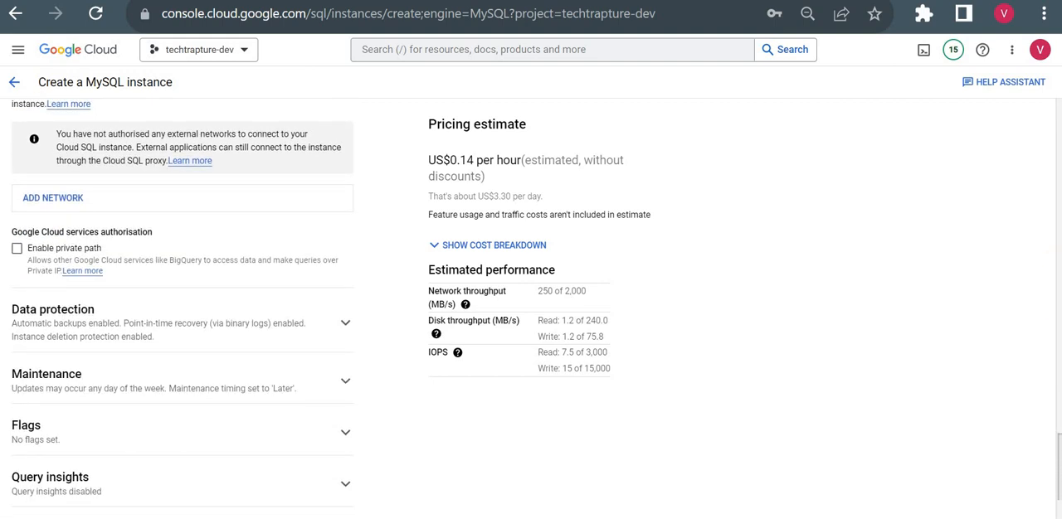
scroll(down, 3)
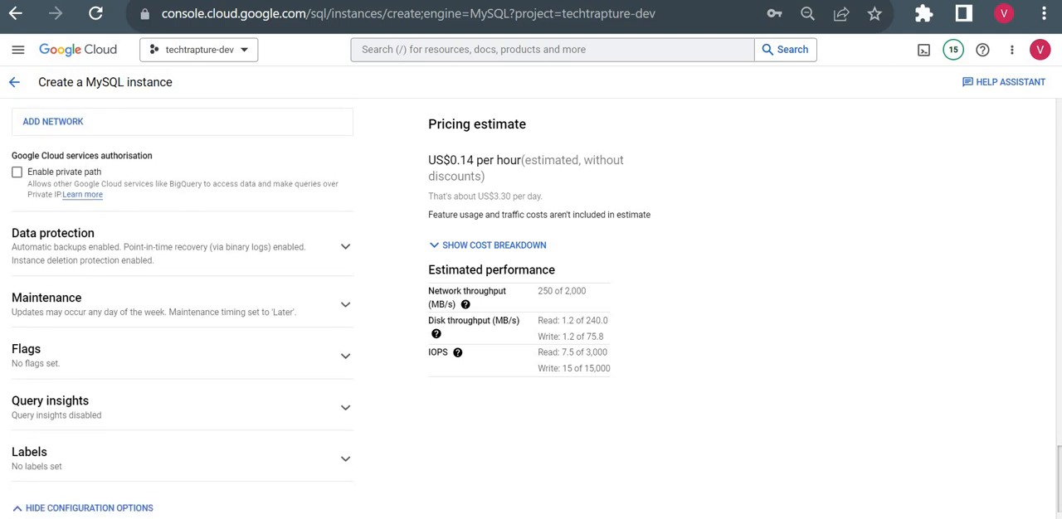
scroll(down, 3)
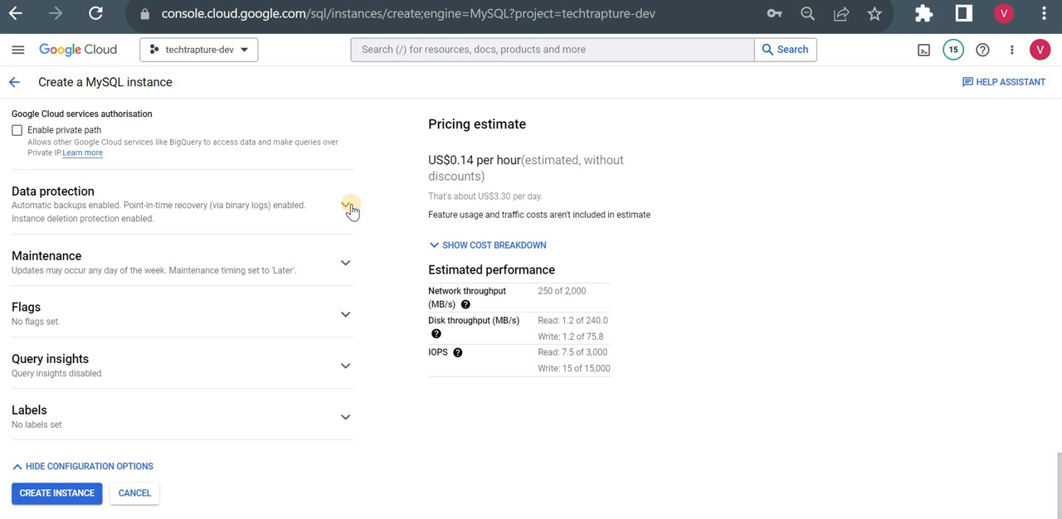
click(345, 207)
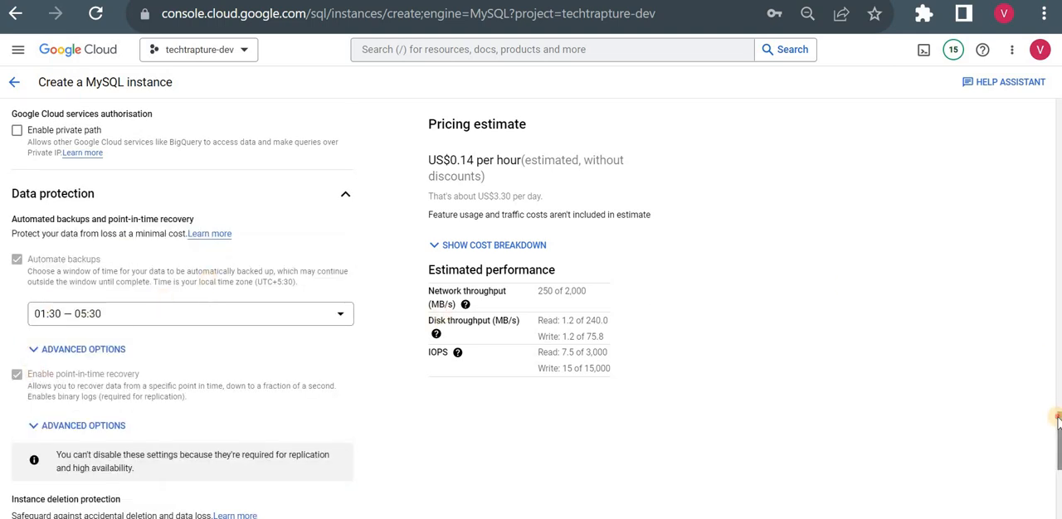
scroll(down, 3)
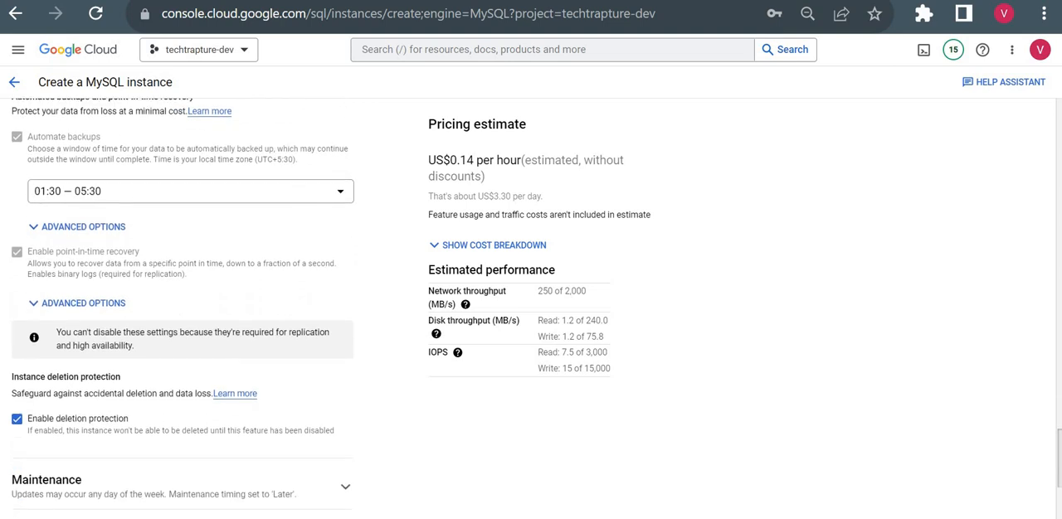
scroll(down, 3)
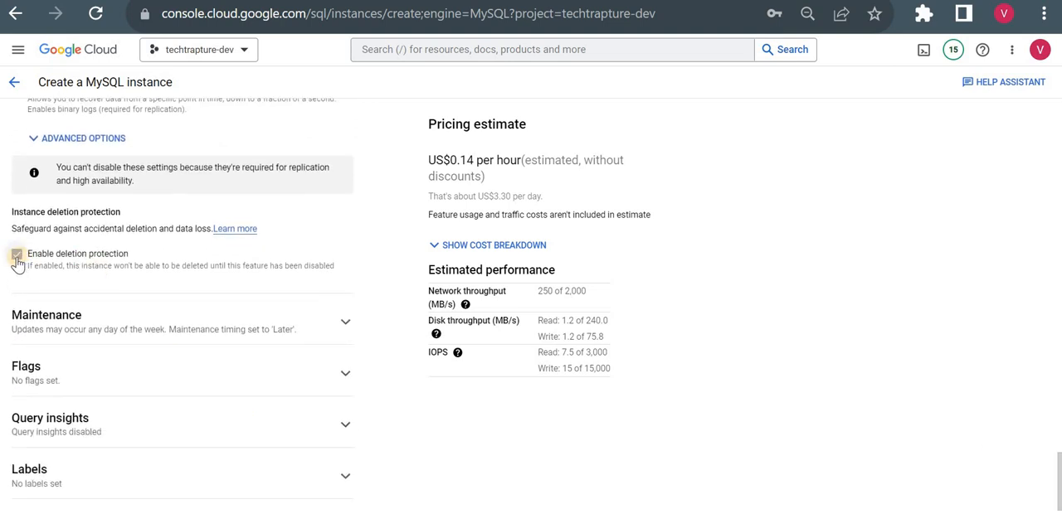
click(20, 256)
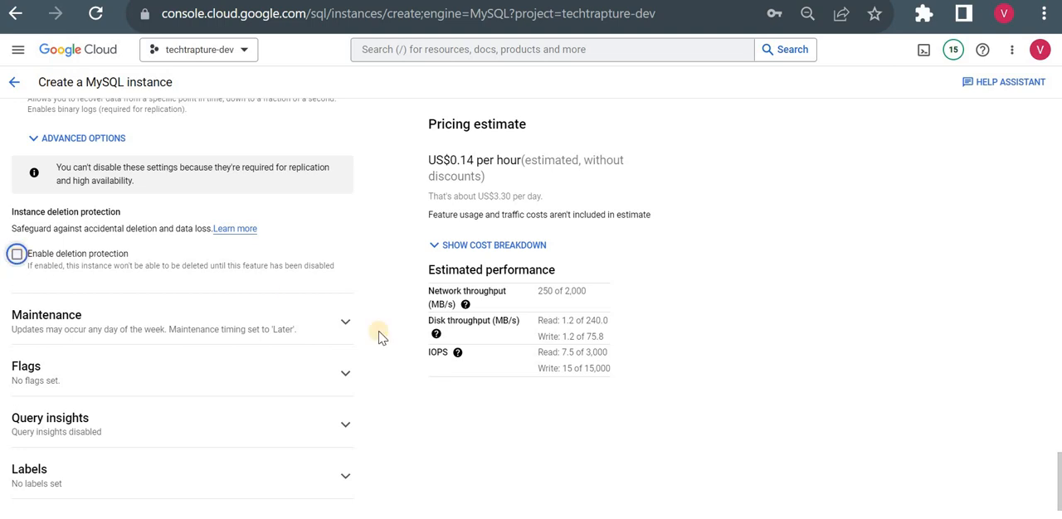
mouse_move(344, 329)
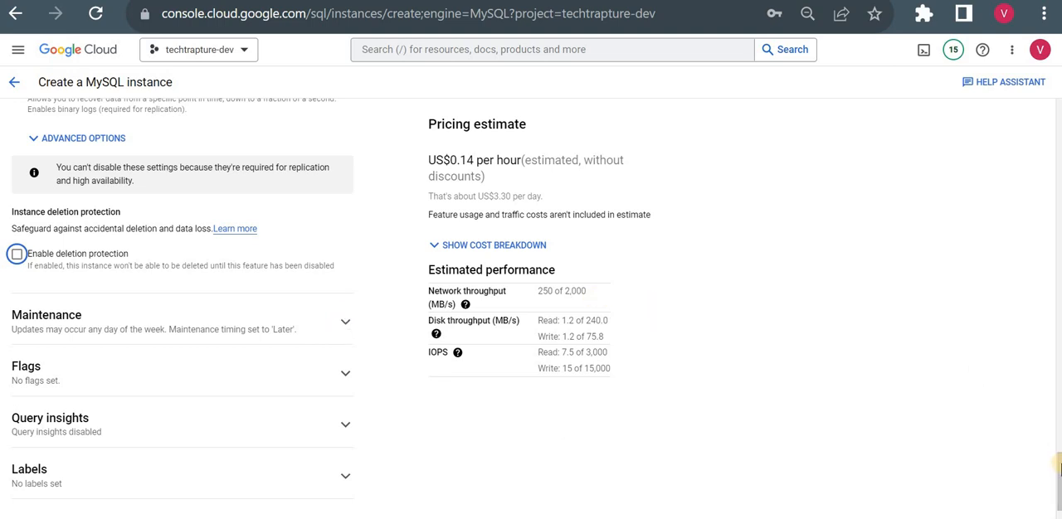
scroll(down, 3)
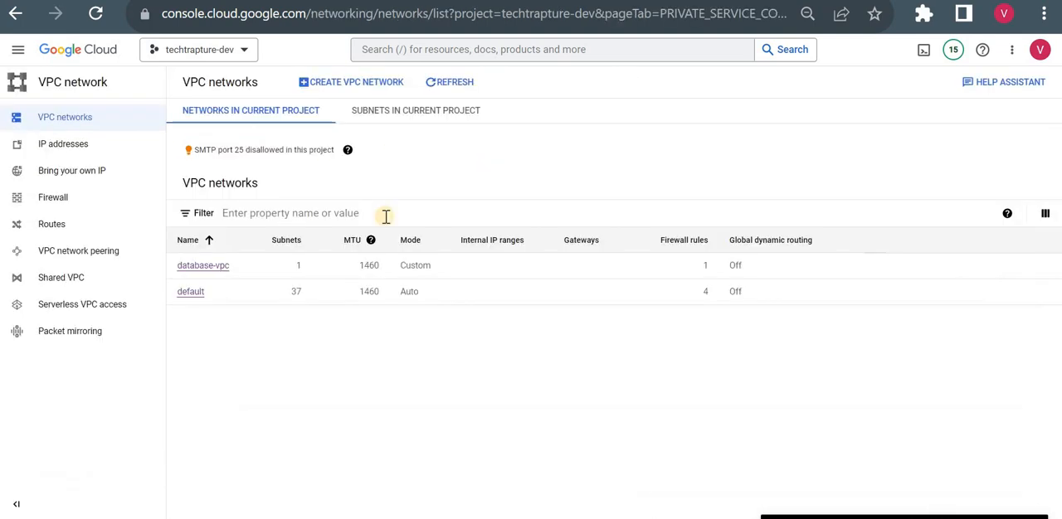
- View database-vpc's Private Service Connection and inspect the psc range 10.0.0.0/24 allocated to servicenetworking-googleapis-com
click(203, 265)
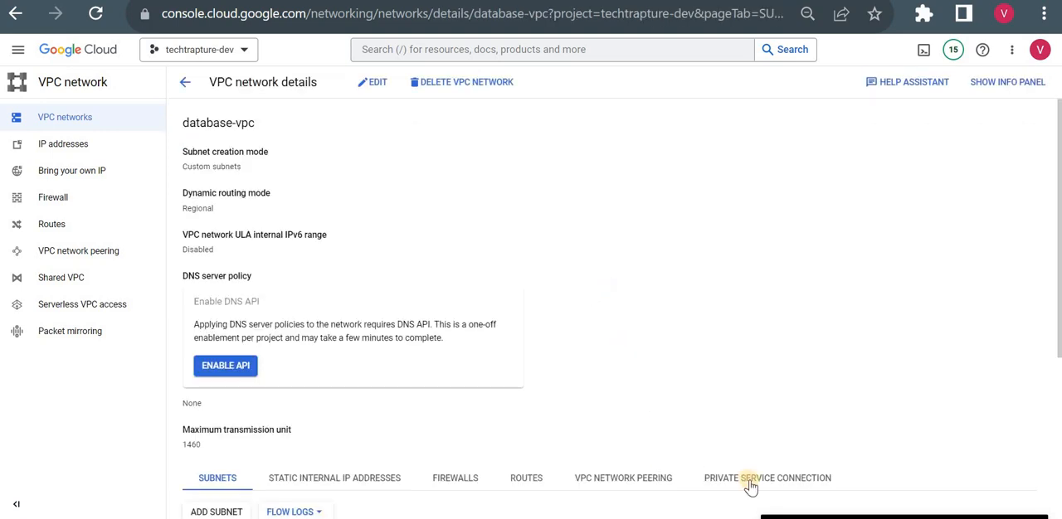
click(767, 478)
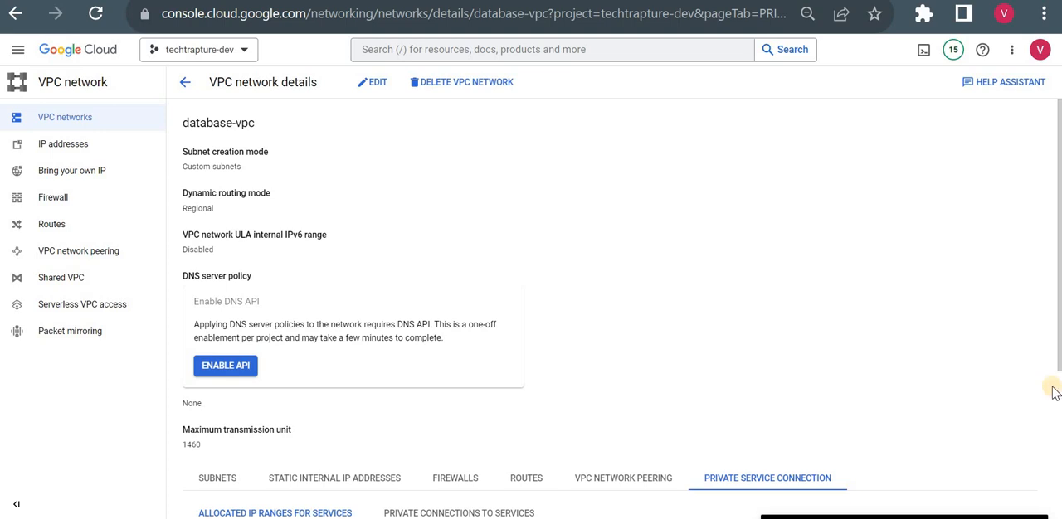
scroll(down, 3)
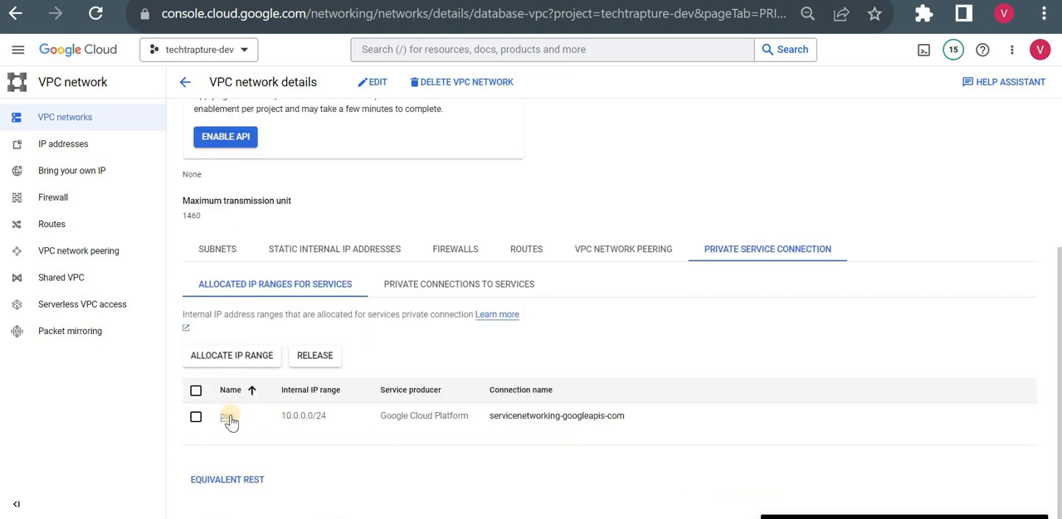
click(226, 415)
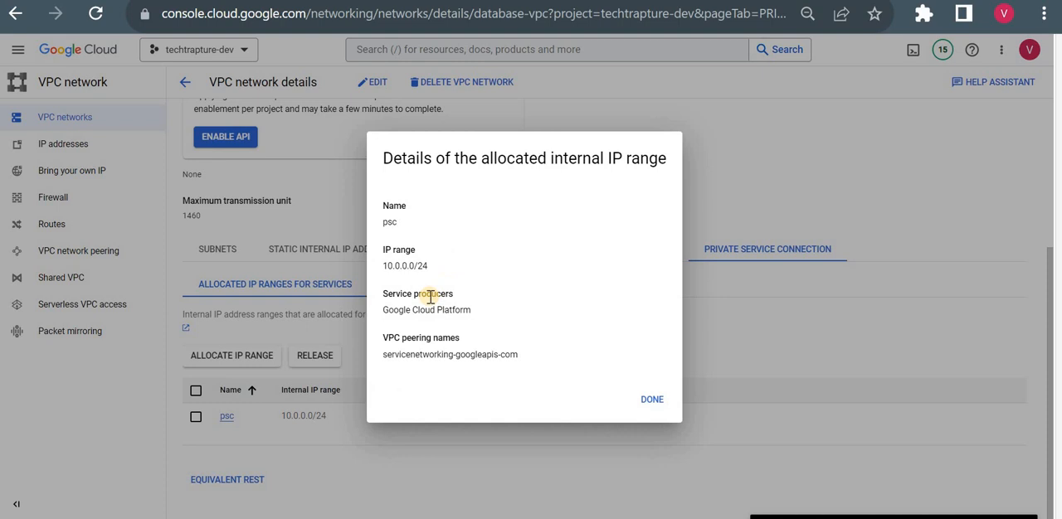
double_click(425, 311)
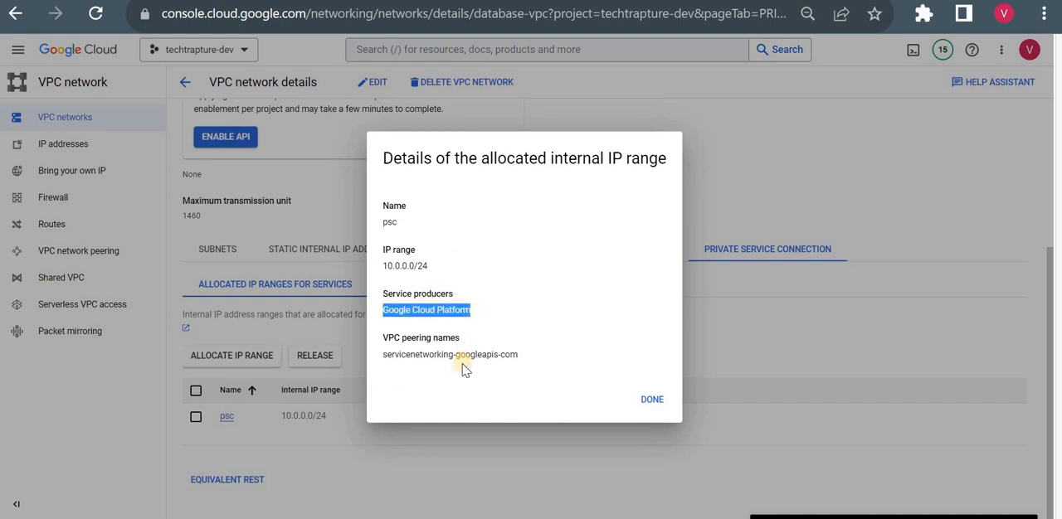
double_click(450, 355)
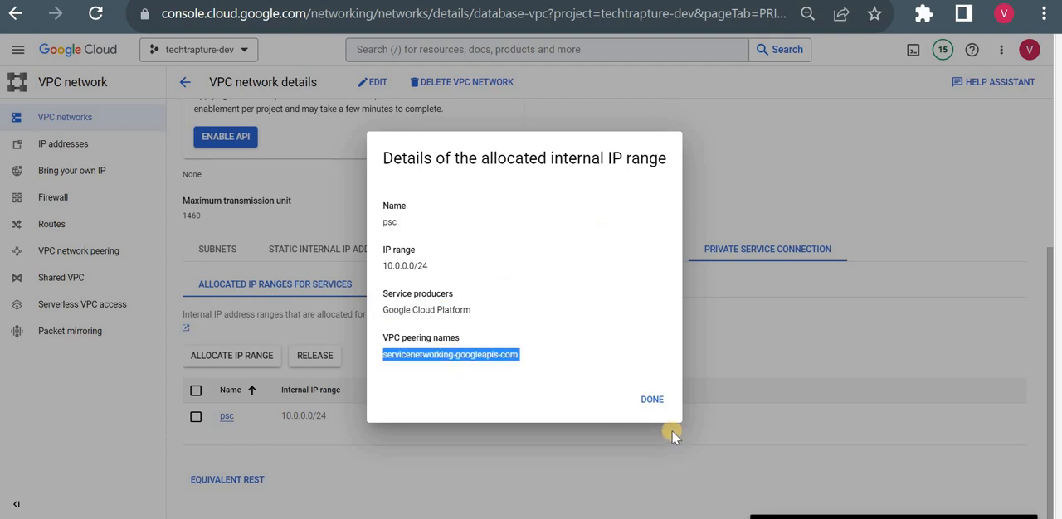
click(651, 398)
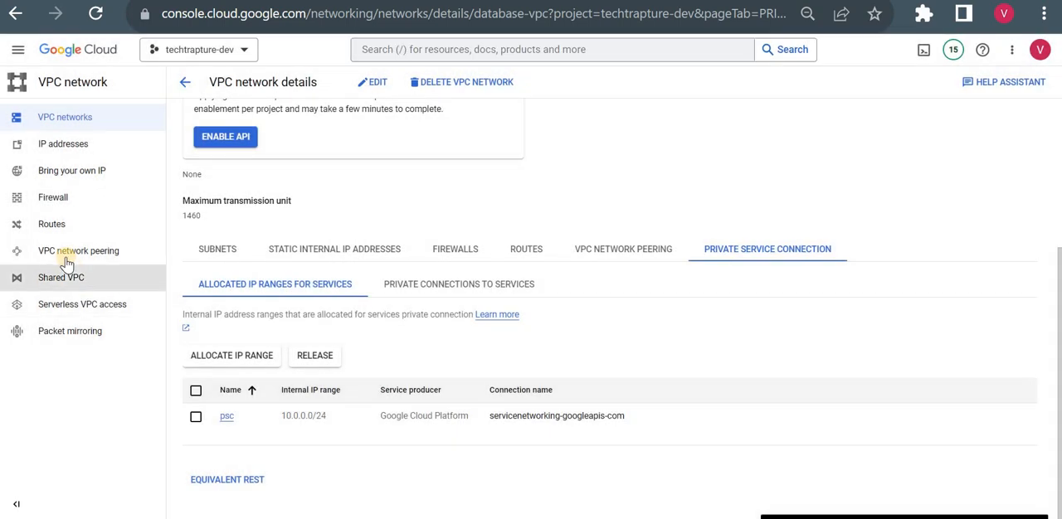
- Show the VPC network peering list with the active servicenetworking peering for database-vpc
click(78, 250)
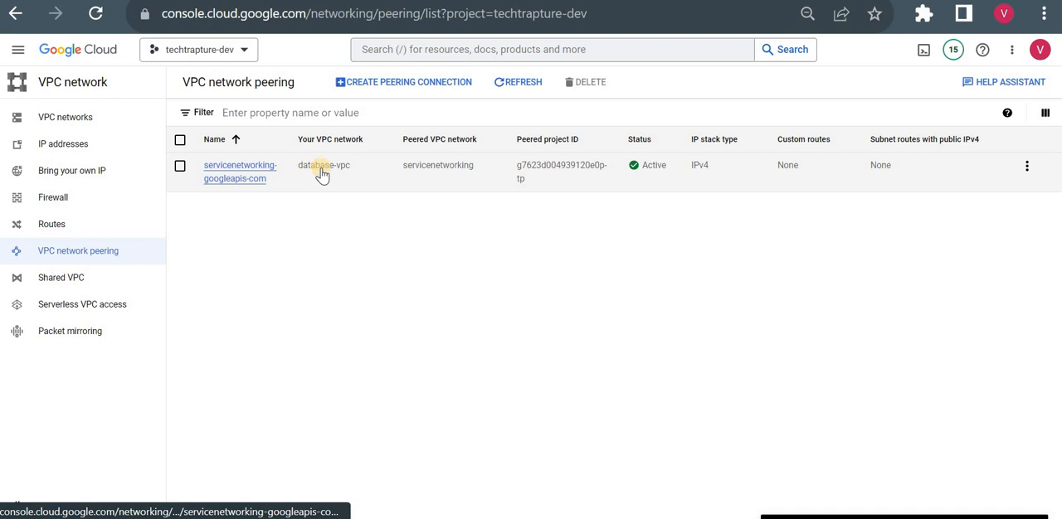
mouse_move(312, 176)
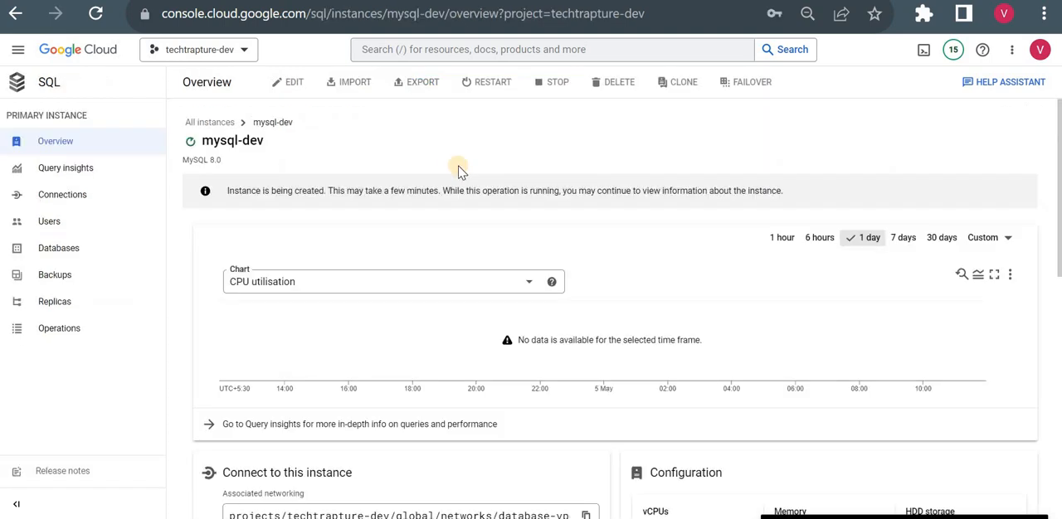
mouse_move(202, 76)
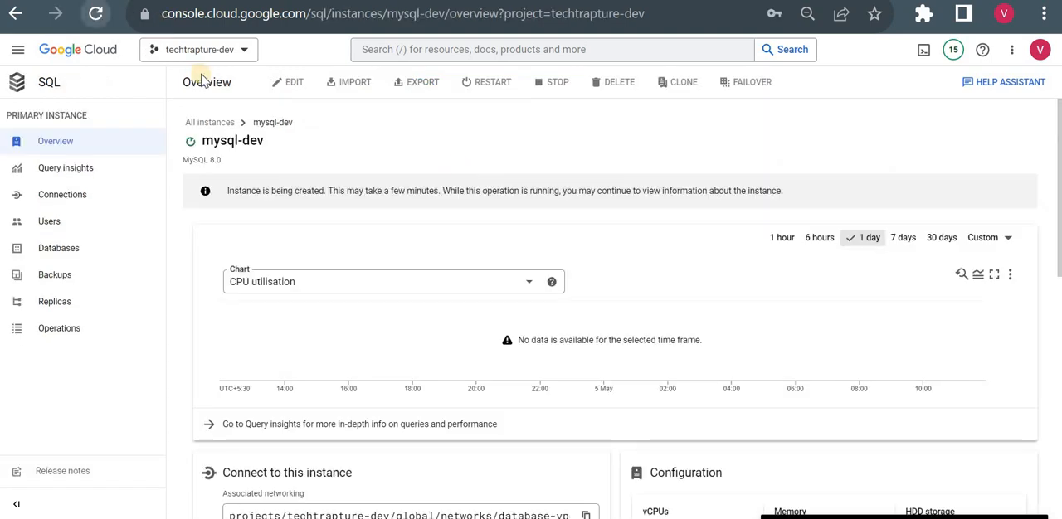
- View the mysql-dev Overview until it shows Runnable with private IP 10.0.0.2
click(83, 19)
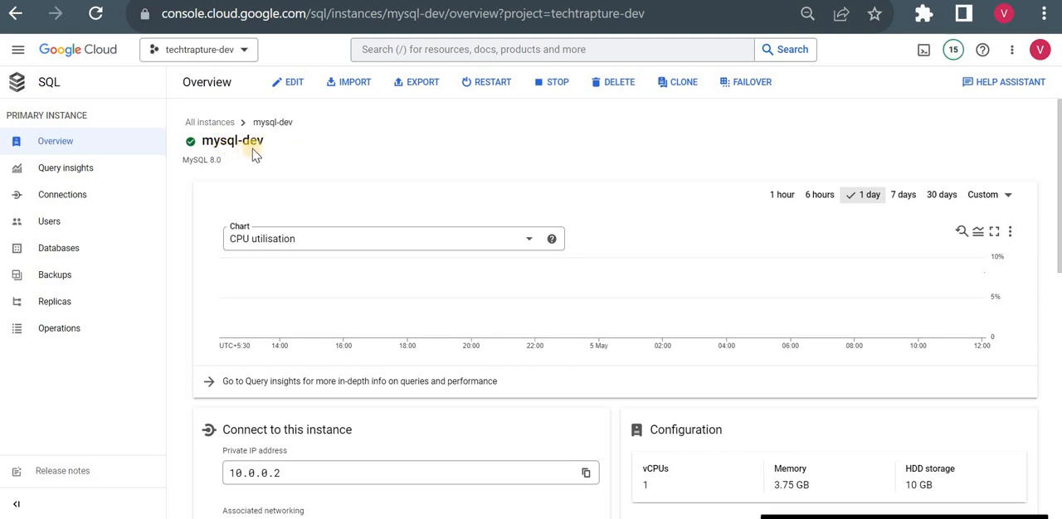
mouse_move(192, 143)
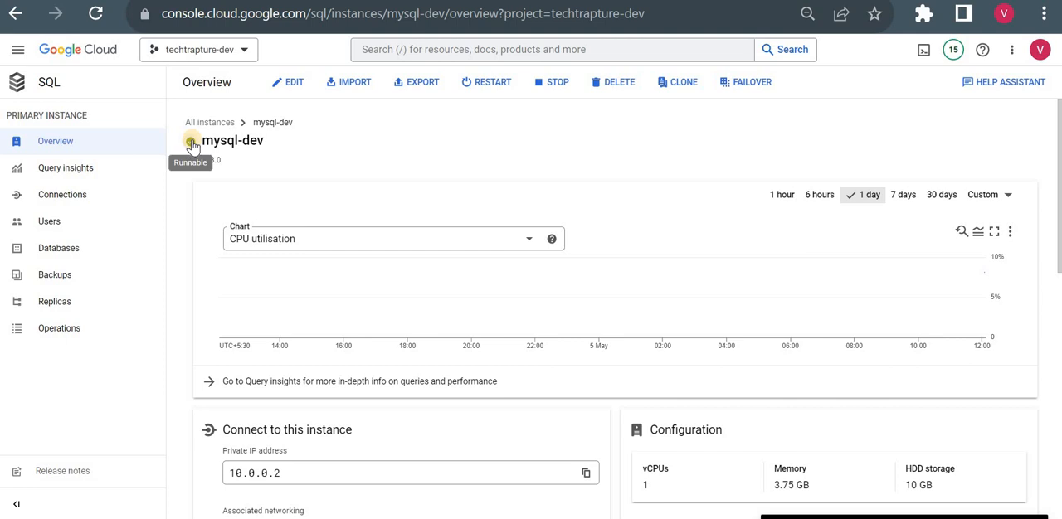